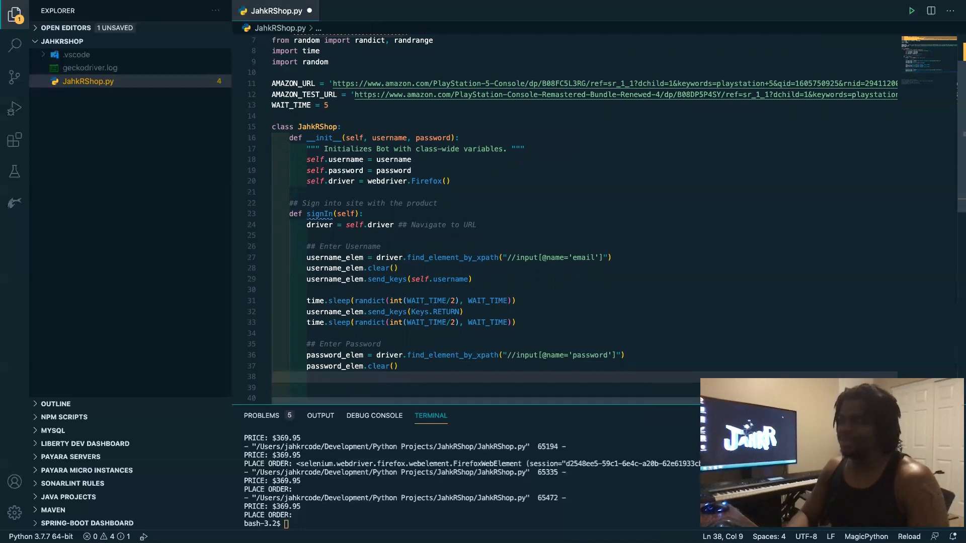
Send self.password into password_elem and add a random time.sleep(randint(WAIT_TIME/2, WAIT_TIME)) line
type("password_elem")
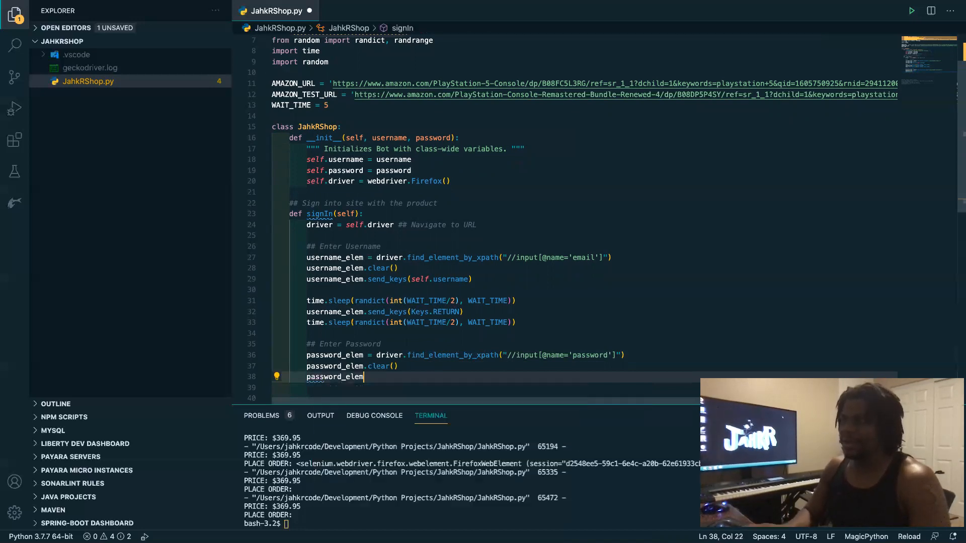
type(".send_keys(s")
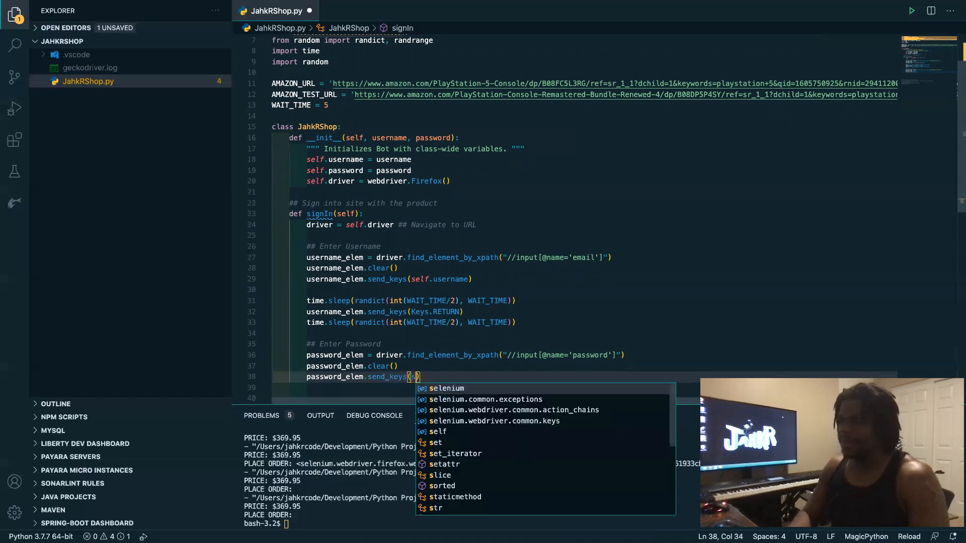
type("elf.password")
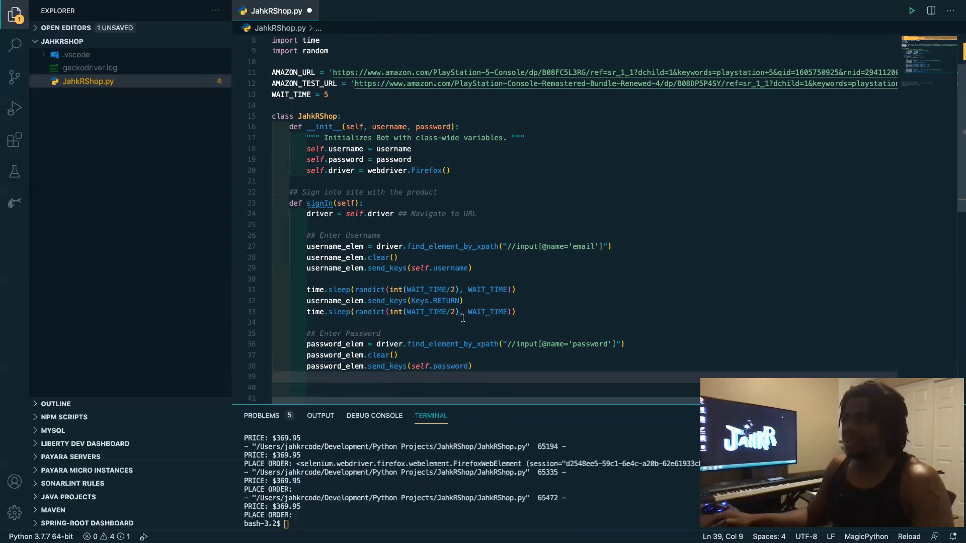
type("time.sleep(randict(int(WAIT_TIME/2), WAIT_TIME))")
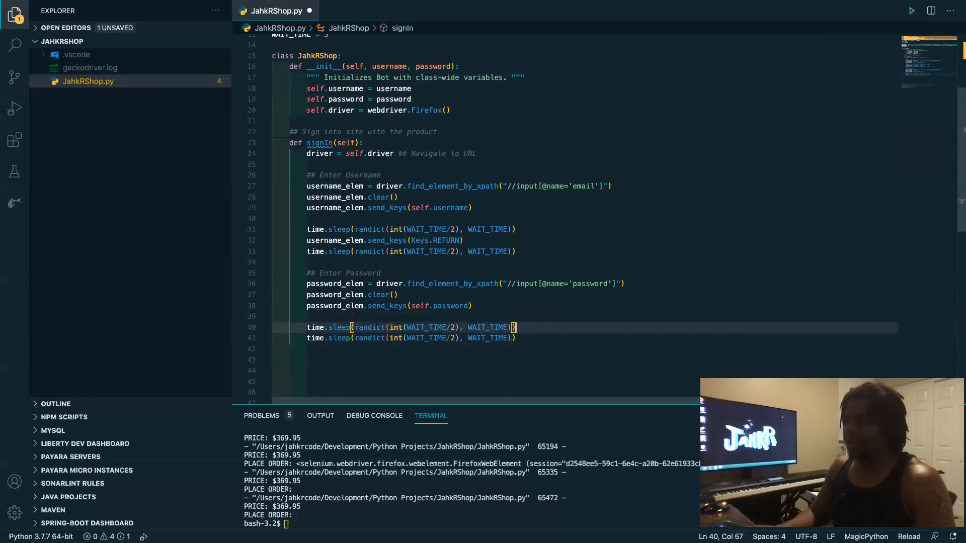
Add password_elem.send_keys(Keys.RETURN) to submit the sign-in form
type("password_elem")
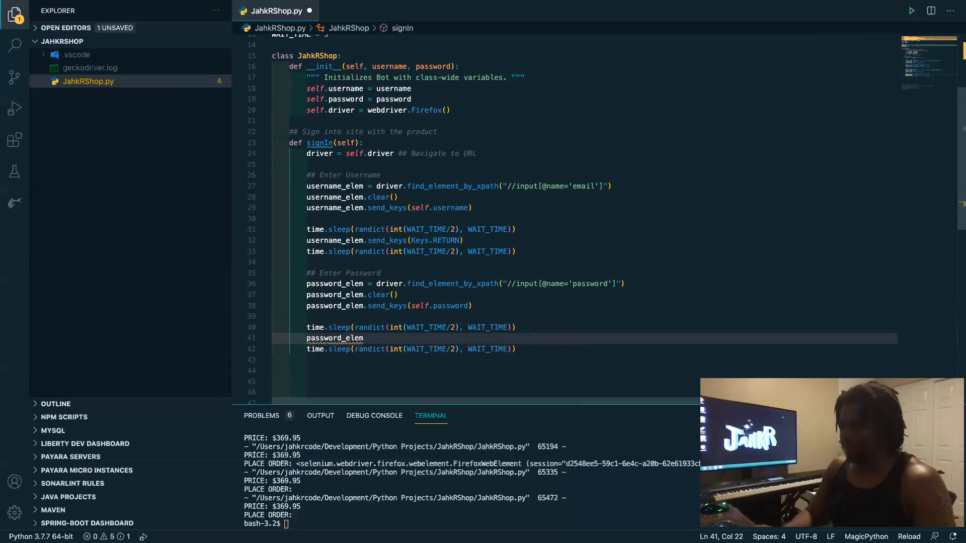
type(".send_keys(")
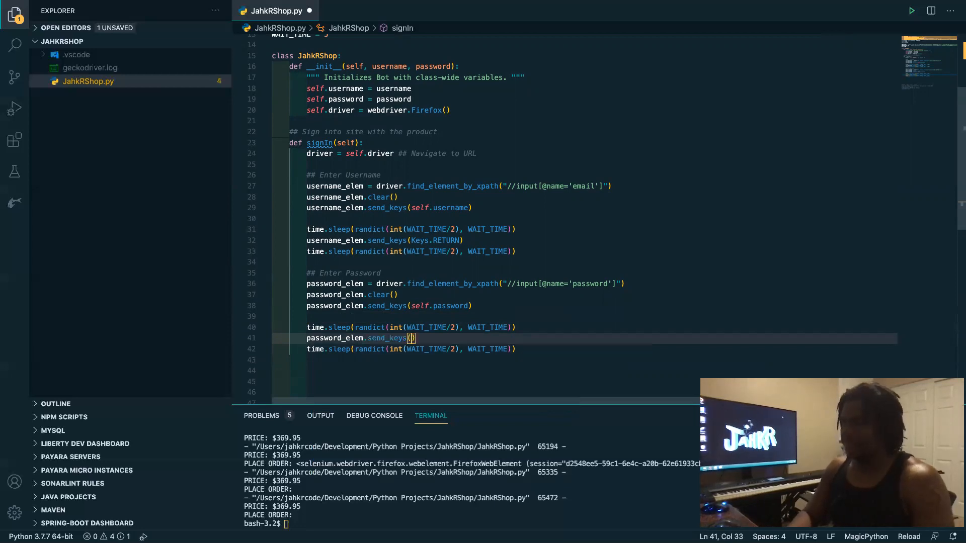
type("Keys.")
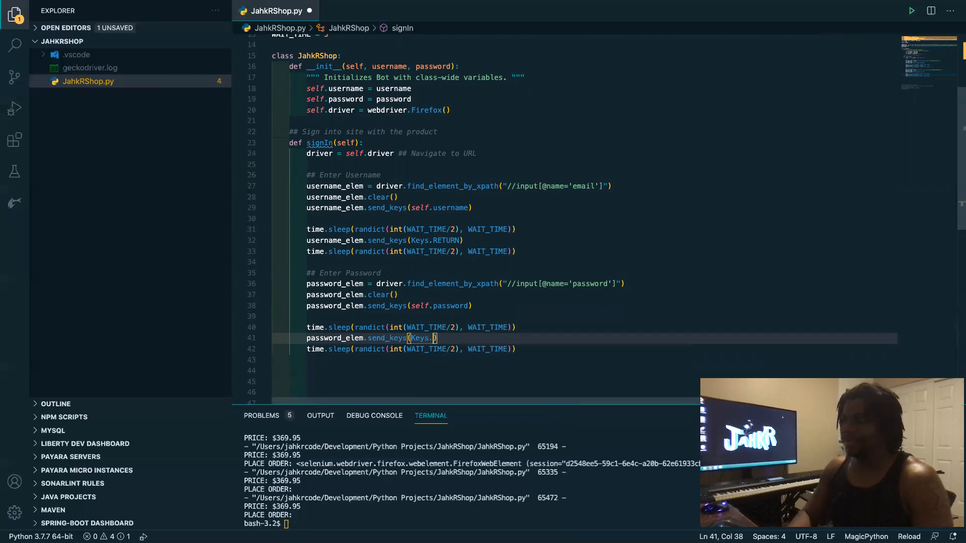
type("RETURN")
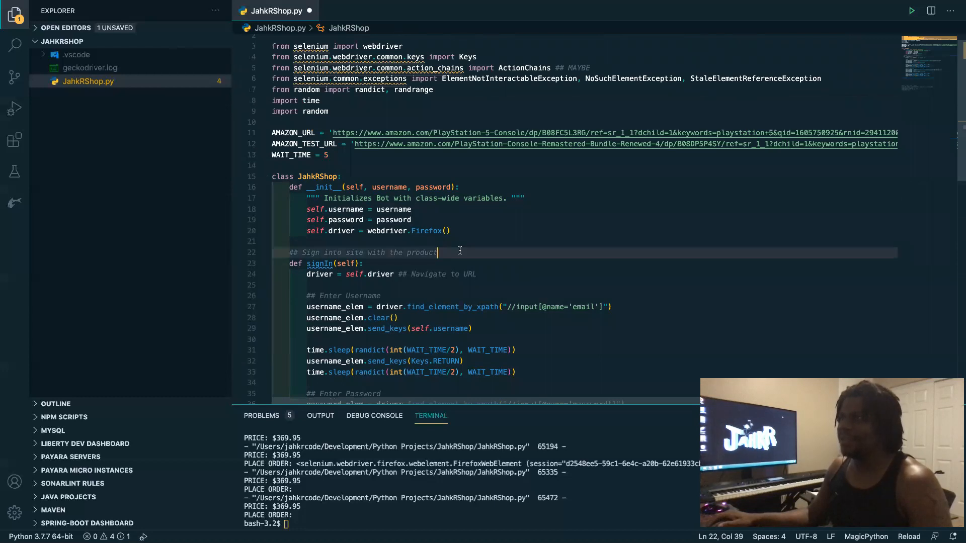
Delete the blank lines after signIn so the Find product comment sits inside the class
scroll("down", 3)
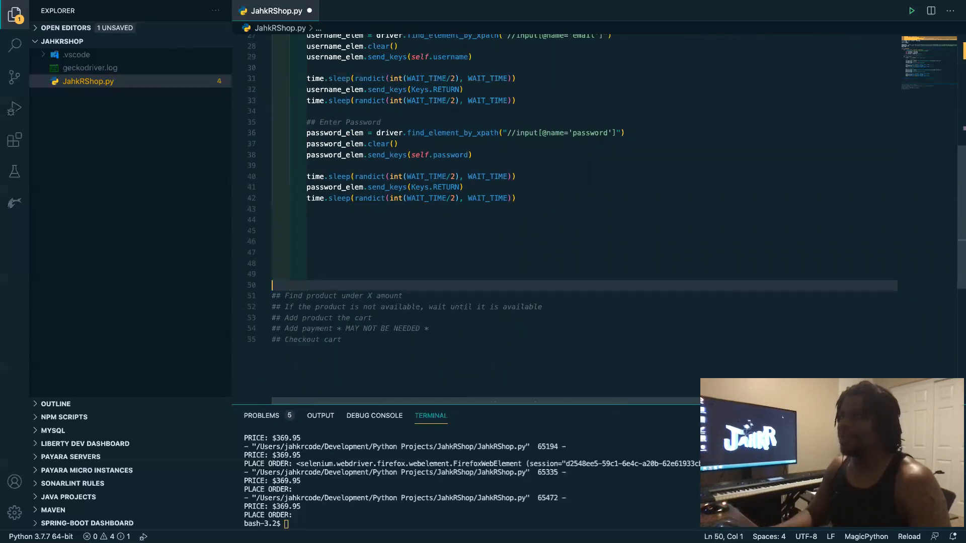
key("Backspace")
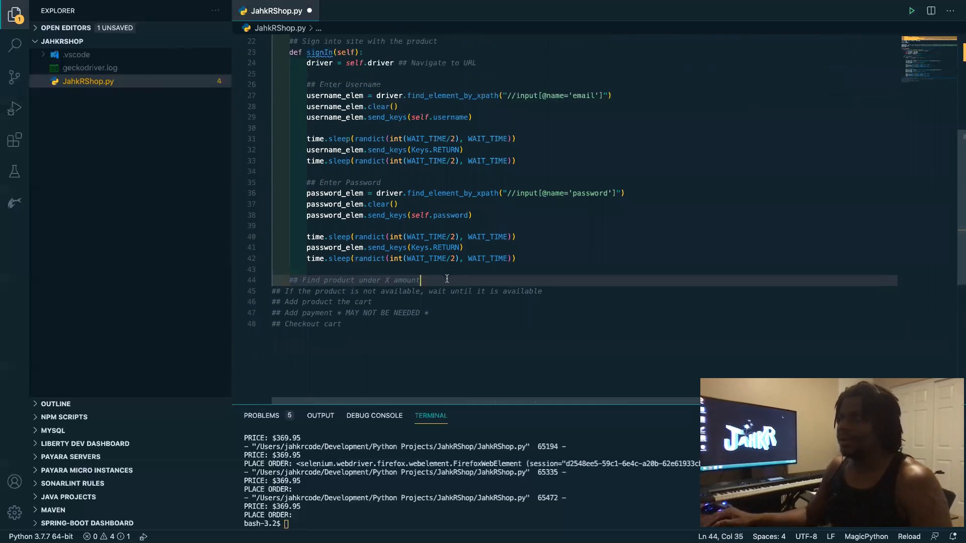
Define def findProduct(self): with driver = self.driver as its first line
key("enter")
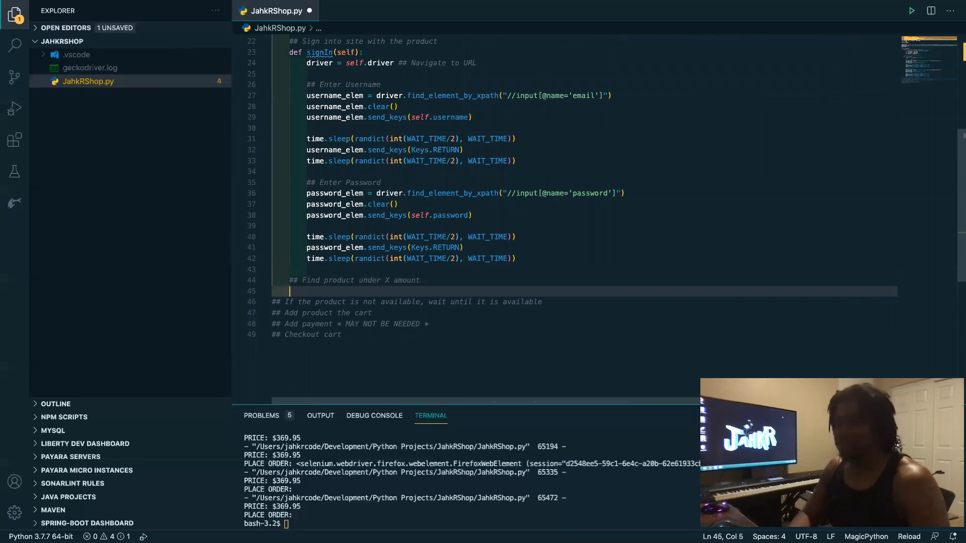
type("def")
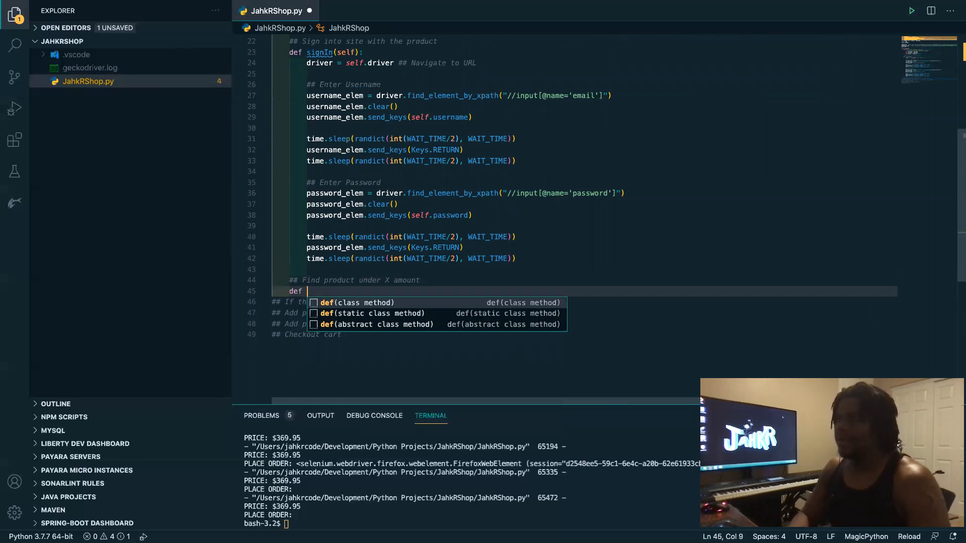
type("find")
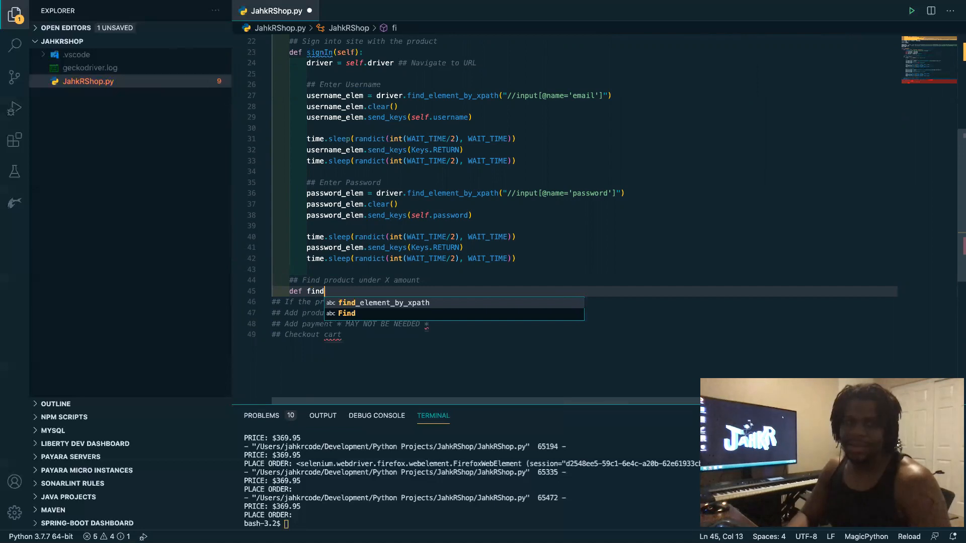
type("Product")
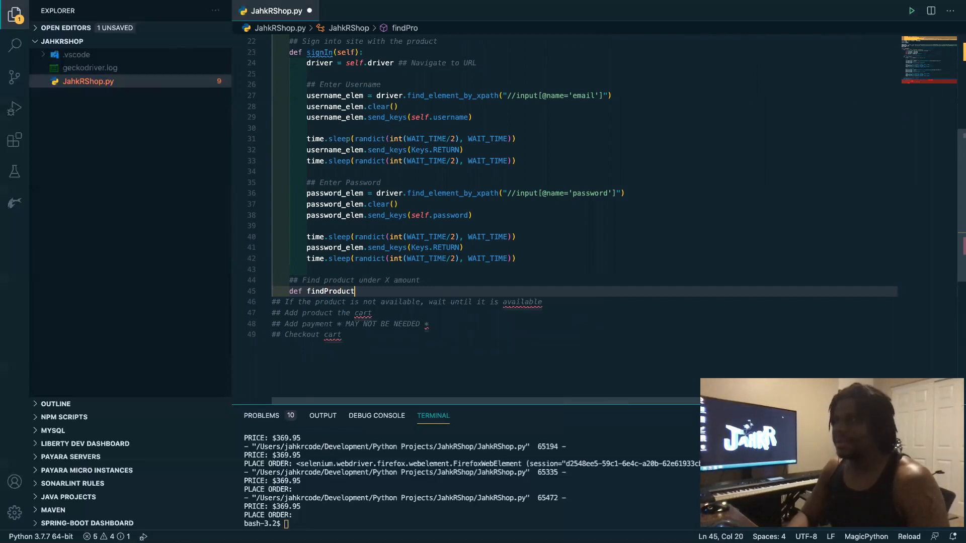
type("(self);")
type("driver =")
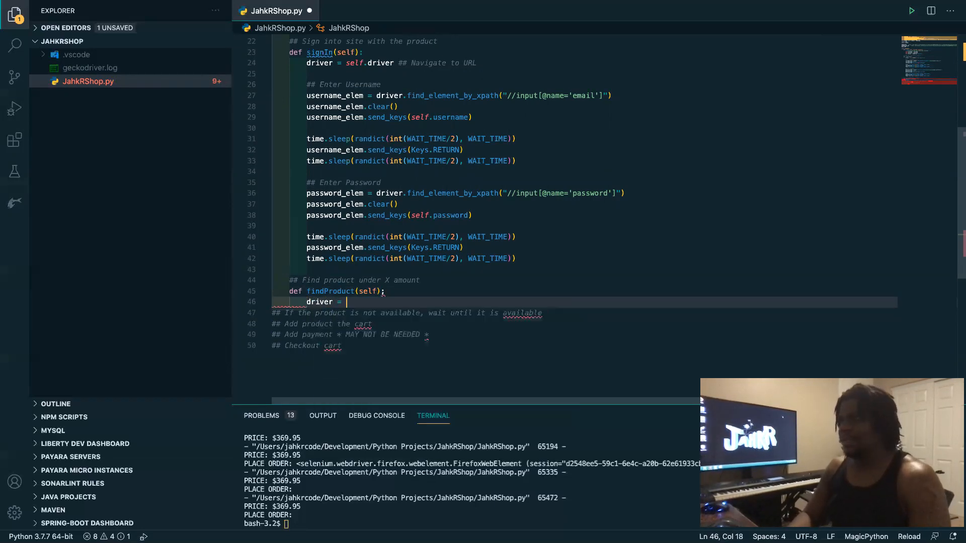
type("self.d")
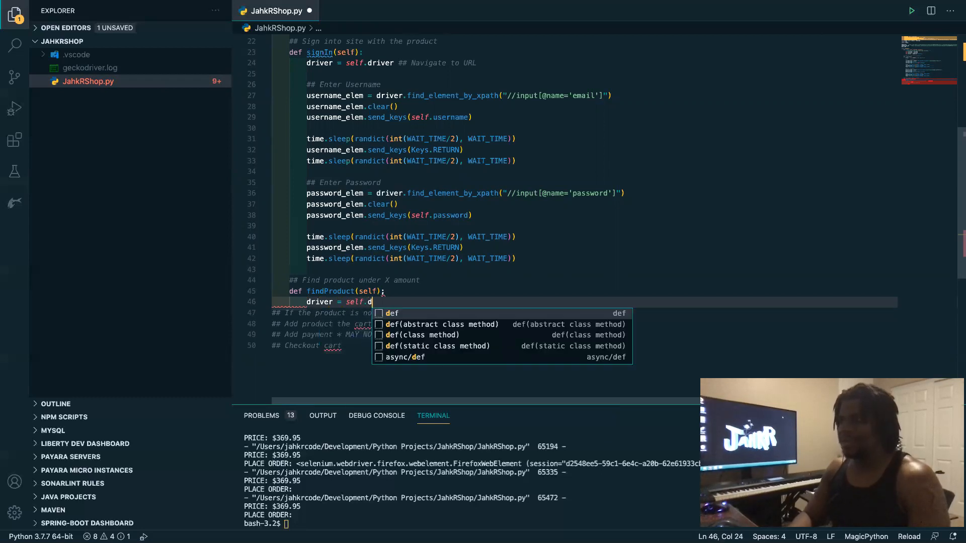
type("river")
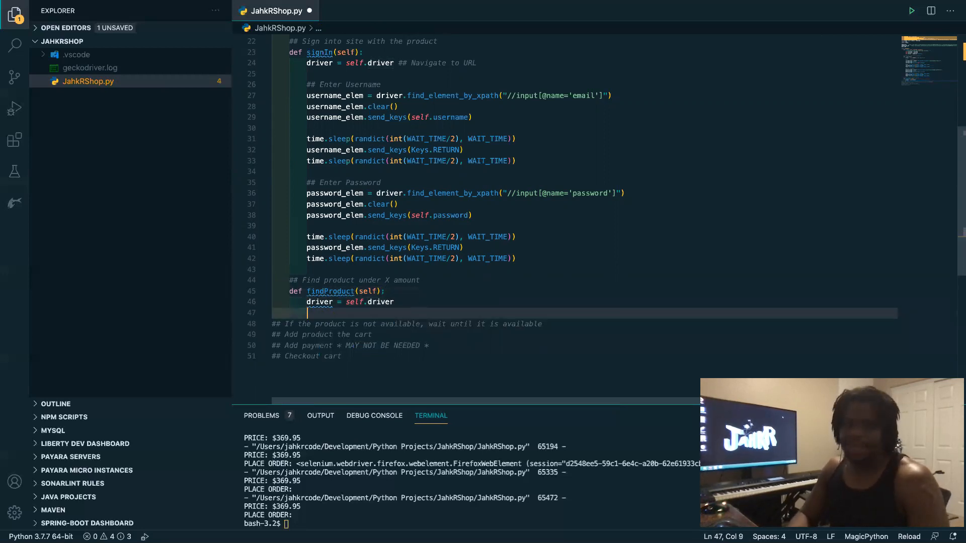
Add driver.get(AMAZON_TEST_URL) followed by a random time.sleep line
type("driver")
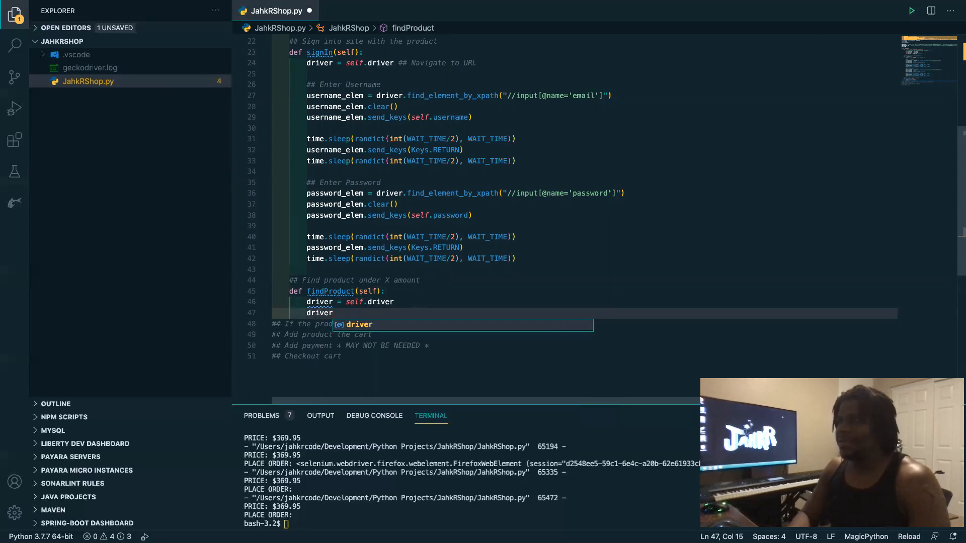
type(".get")
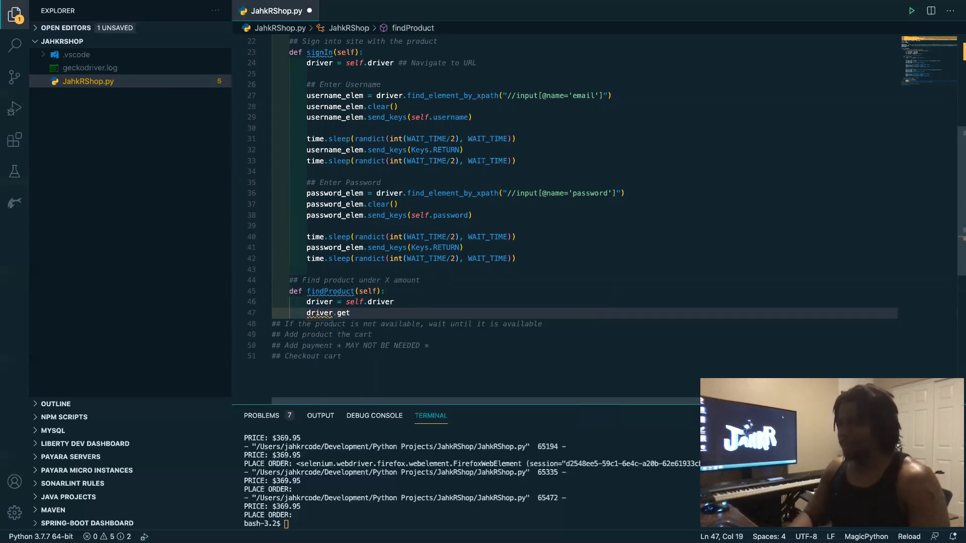
type("(AMAZON_TEST_URL")
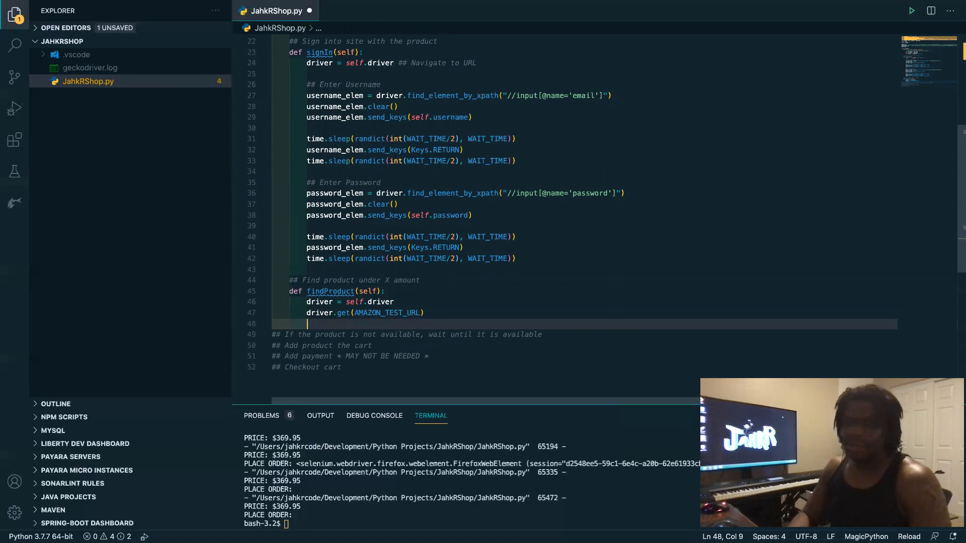
type("time.sleep")
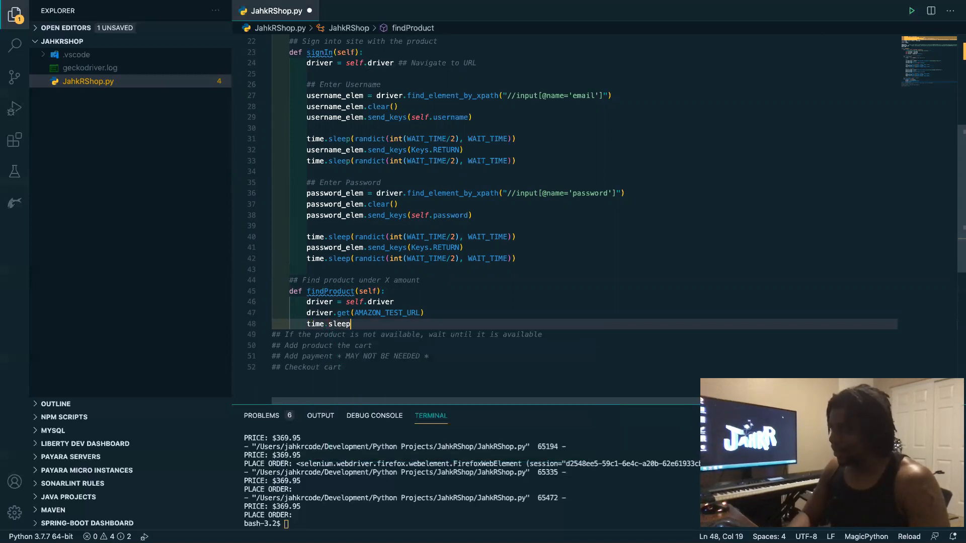
key("BackSpace")
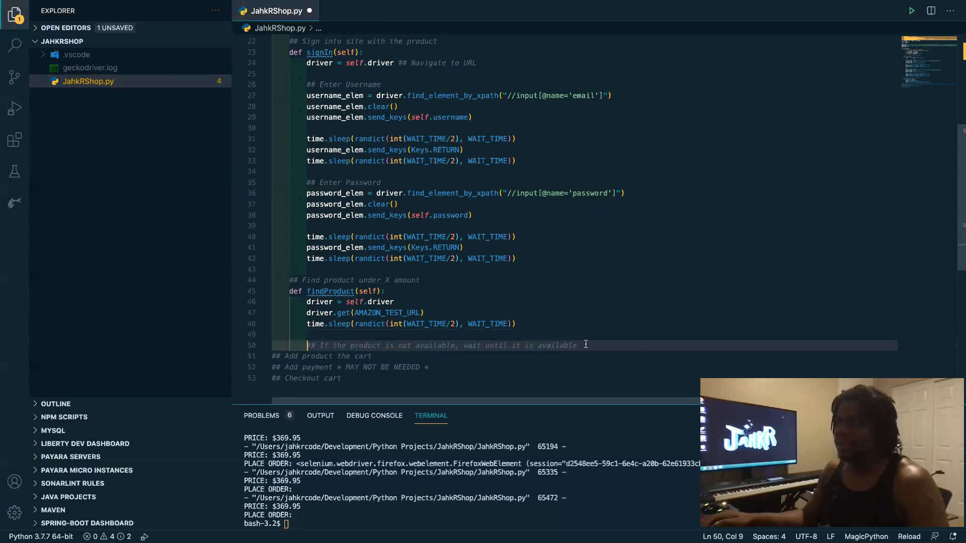
Write the condition if self.isProductAvailable() == 'Currently unavailable.':
type("if")
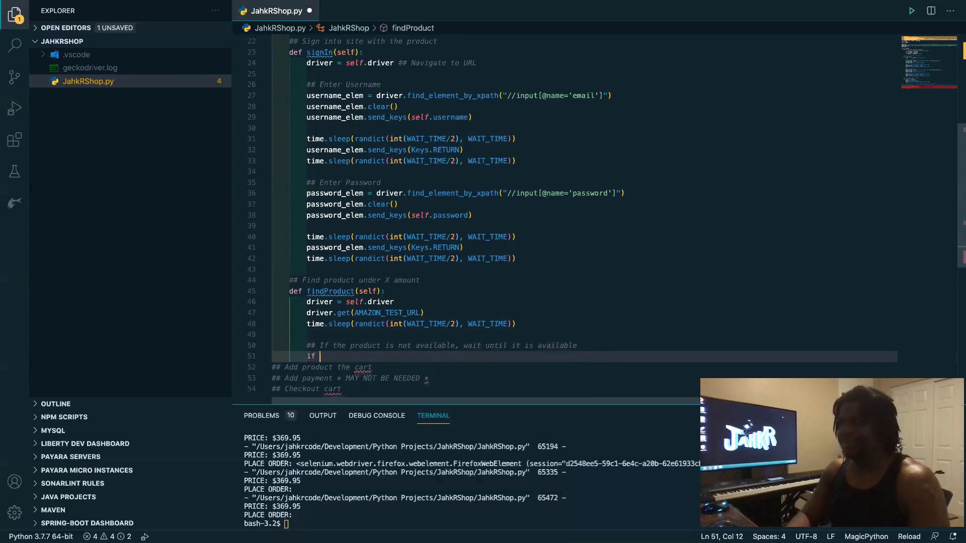
type("self.")
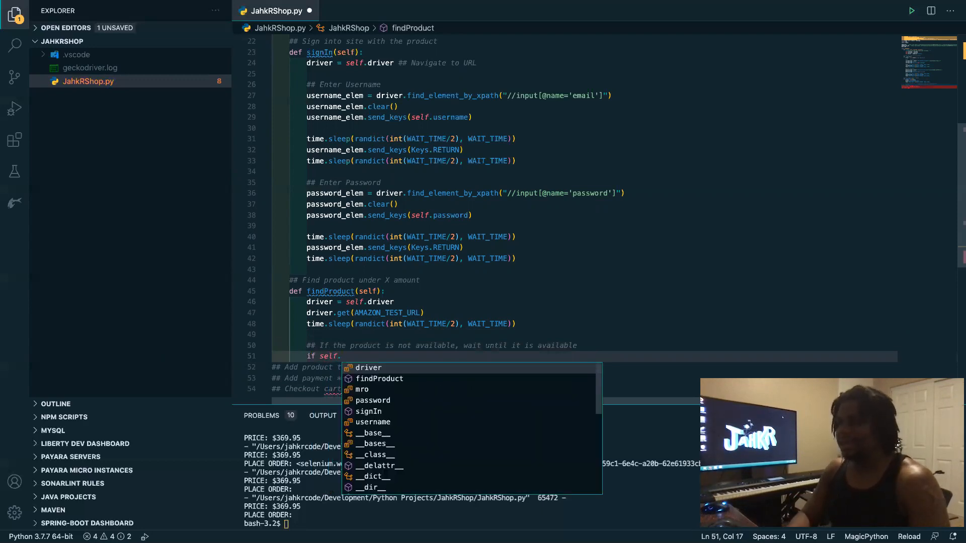
type("is")
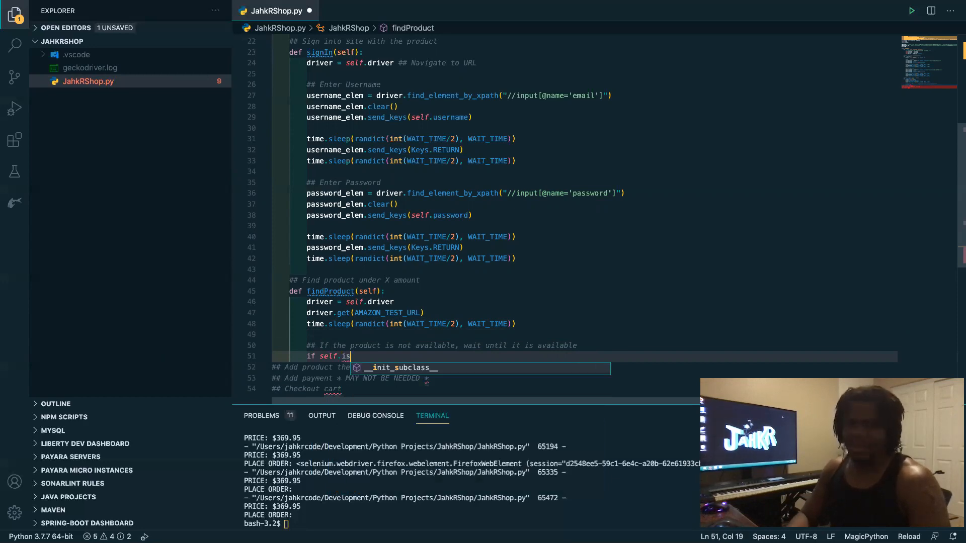
type("Pro")
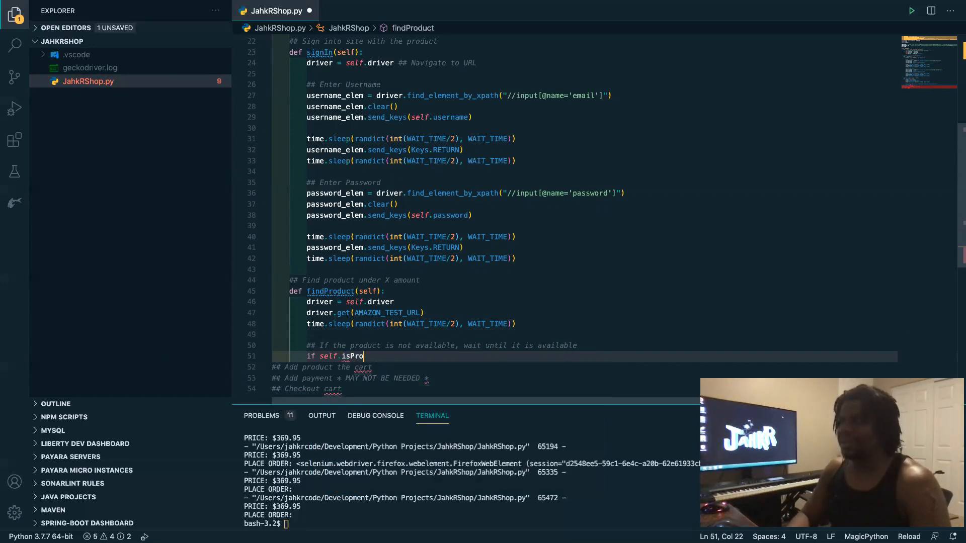
type("ductAvailab")
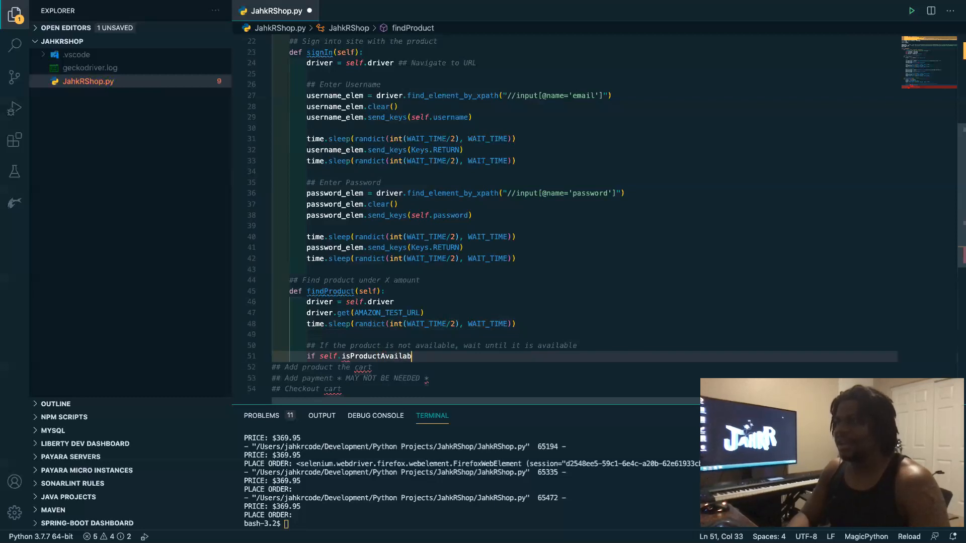
type("le")
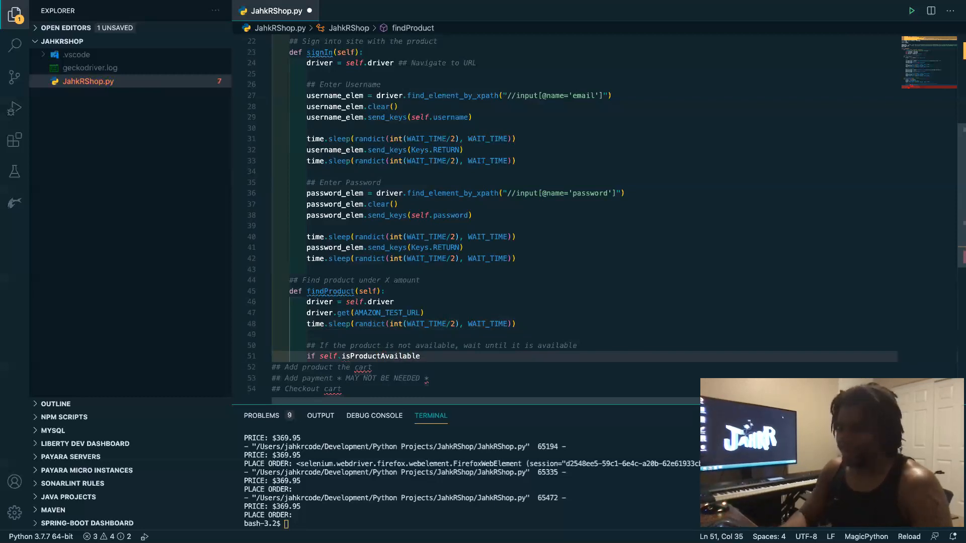
type("()")
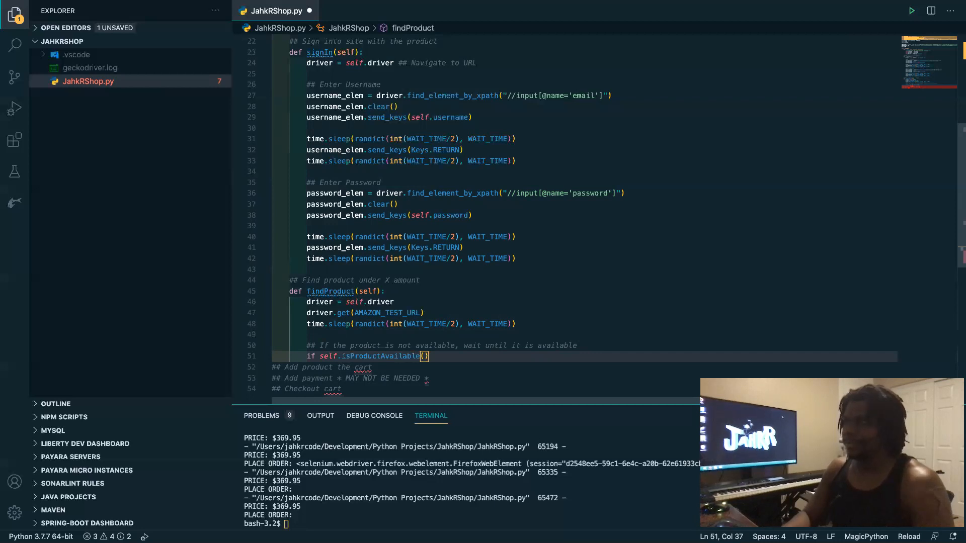
type("==")
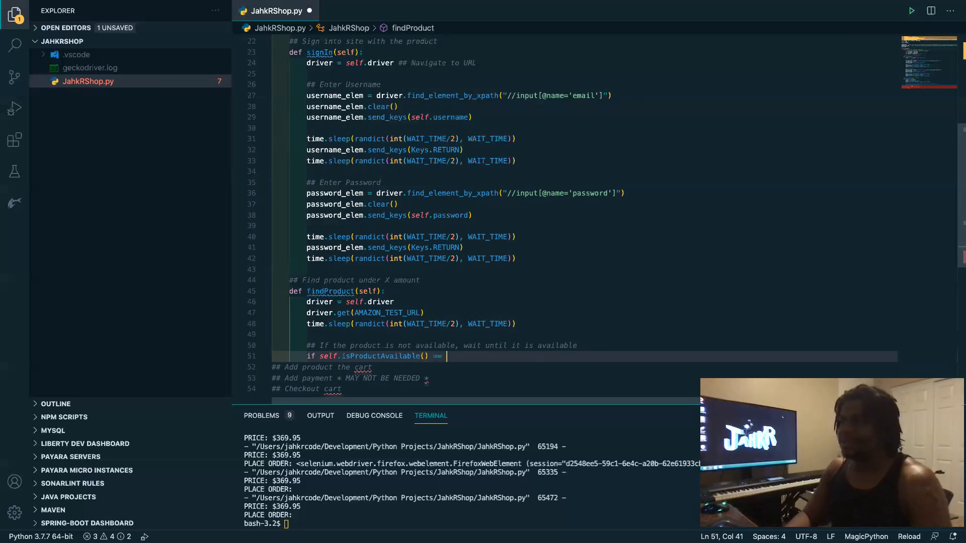
type("'")
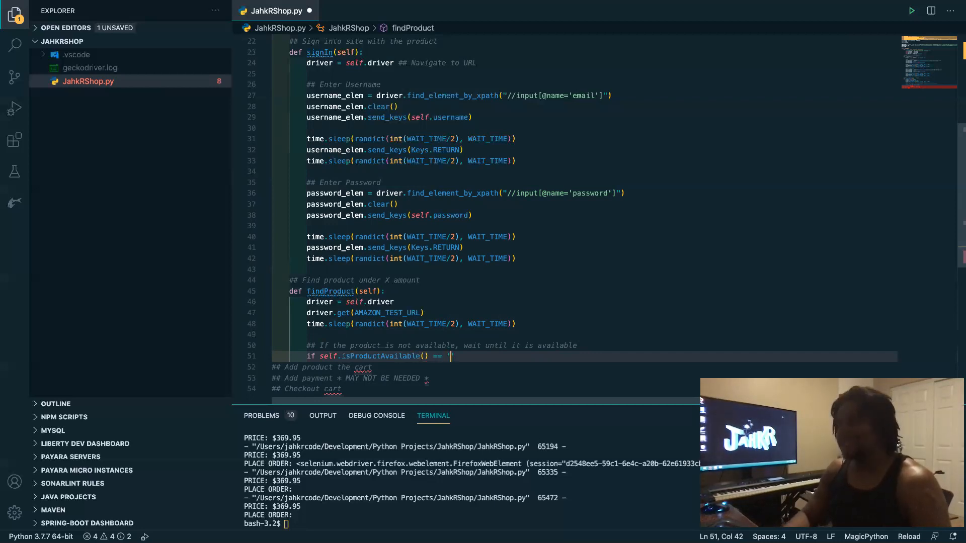
type("Curren")
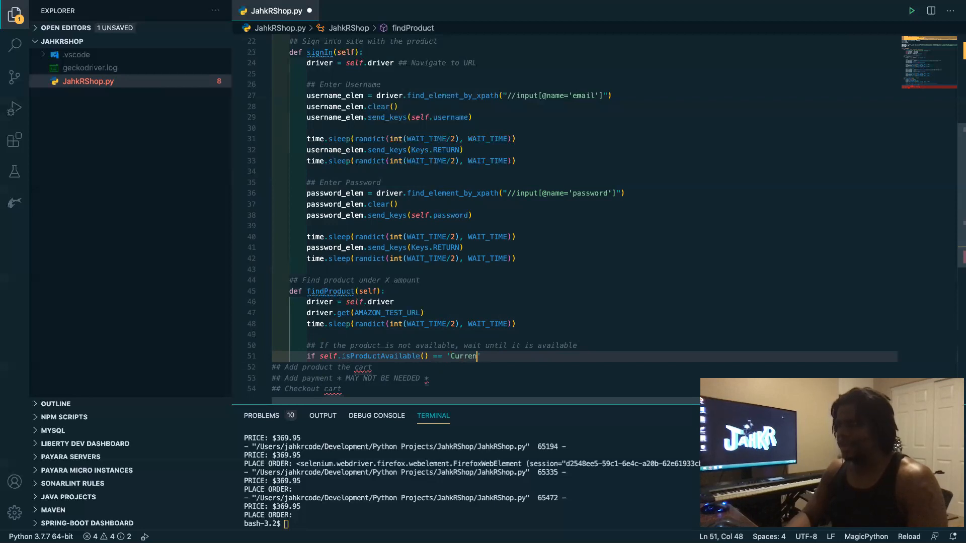
type("tly una")
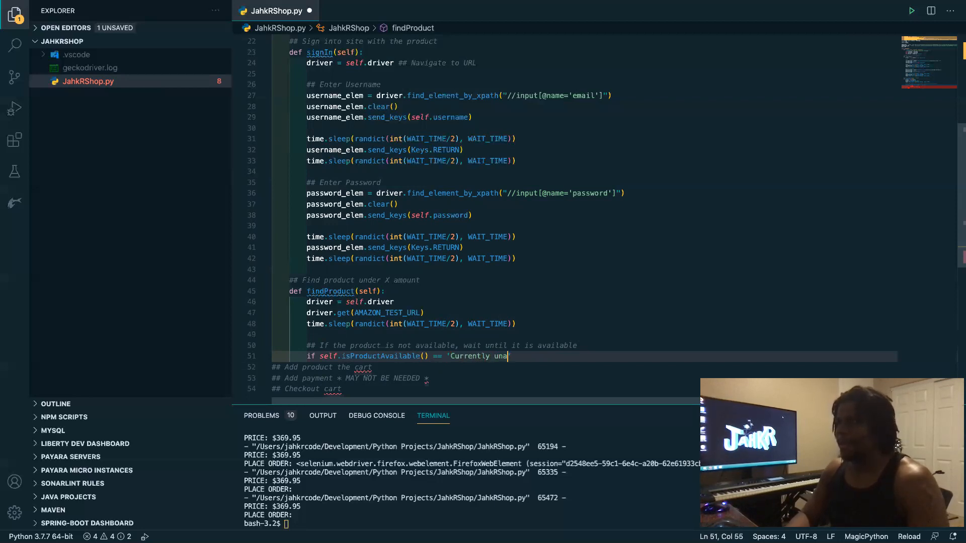
type("vailable.'")
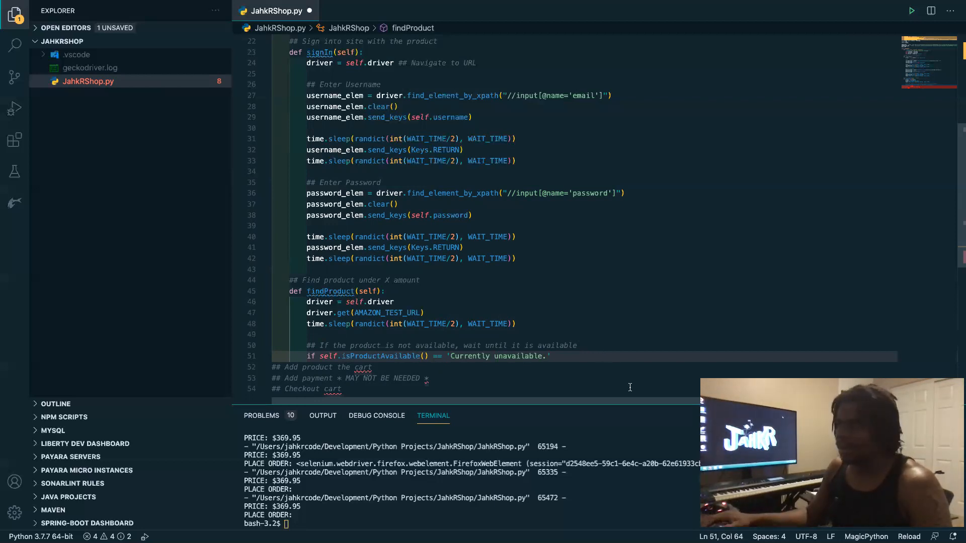
type(":")
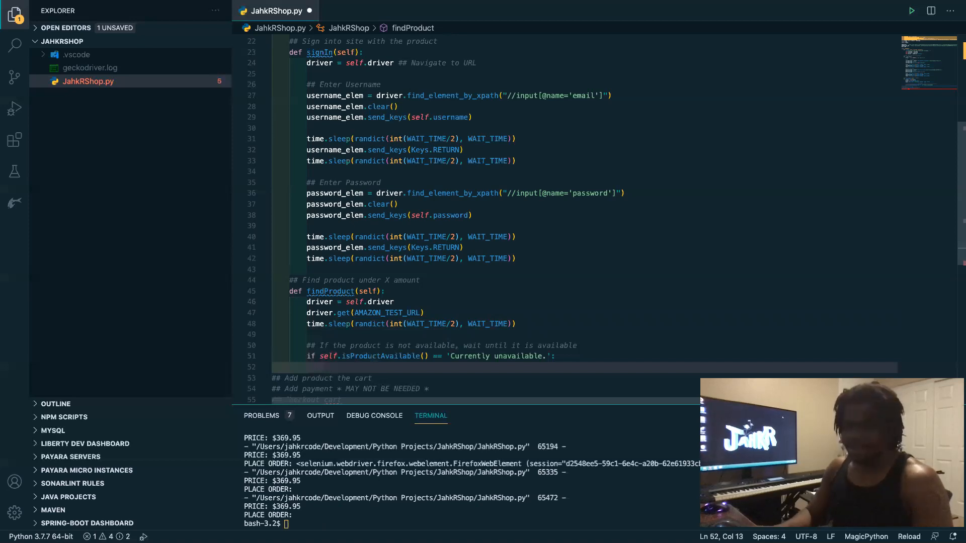
In the if body add a random time.sleep and self.findProduct(), then begin the else: branch
type("time.sleep(randict(int(WAIT_TIME/2), WAIT_TIME))")
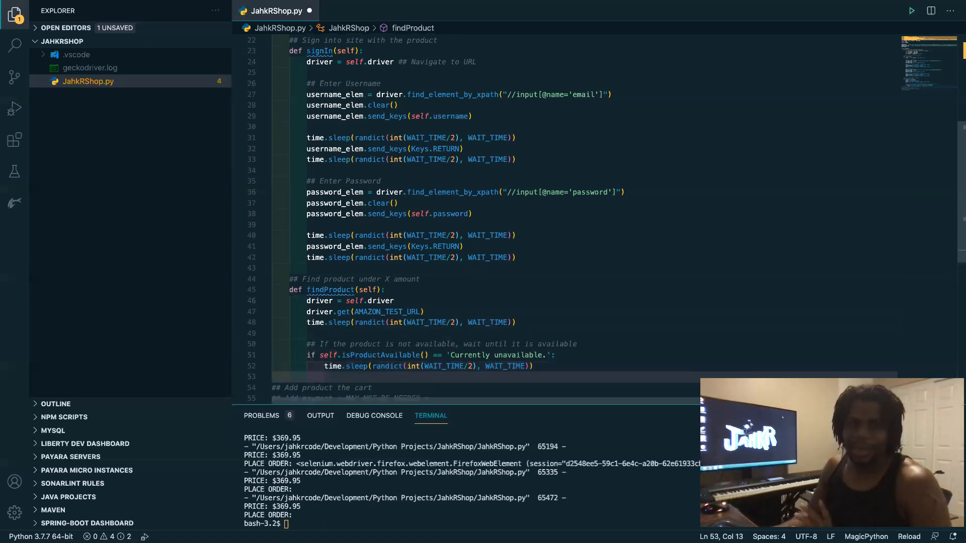
type("self.")
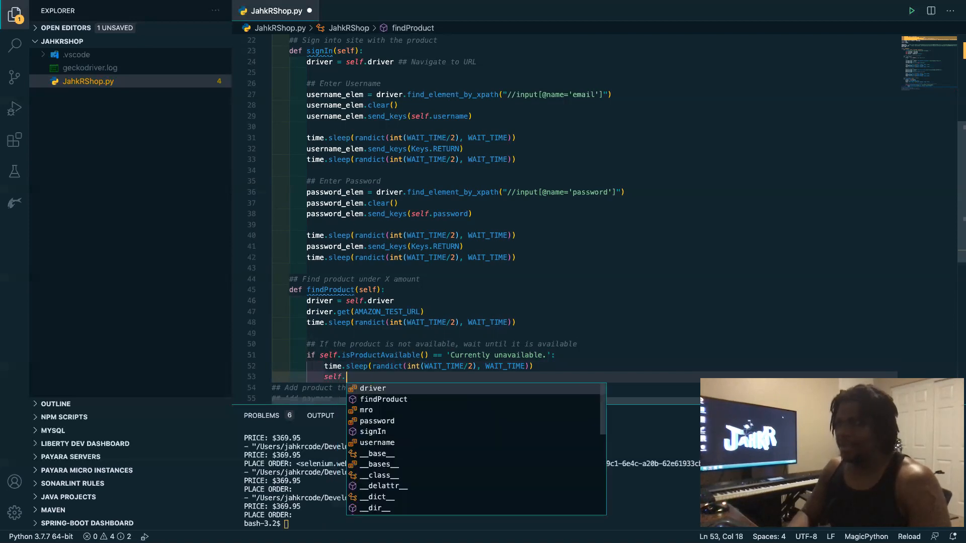
type("is")
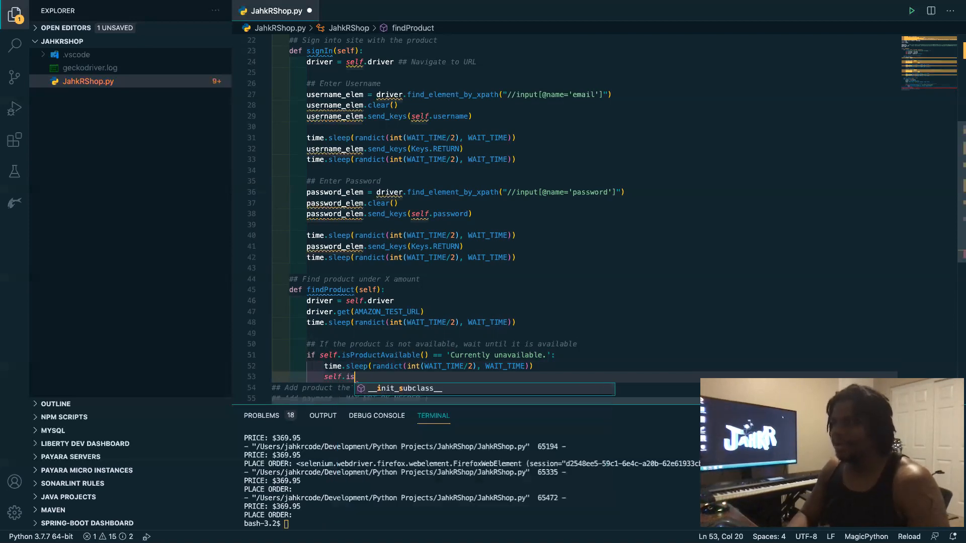
type("Product")
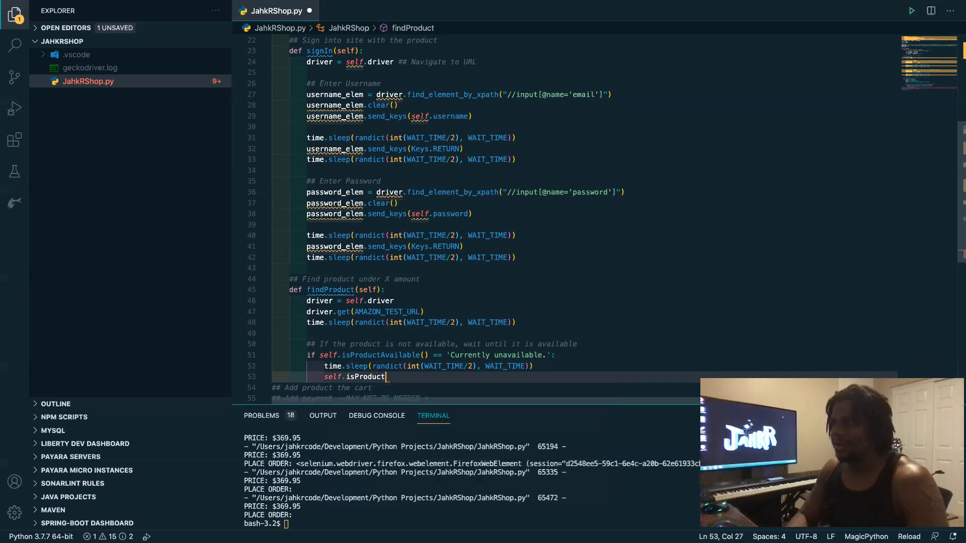
key("Backspace")
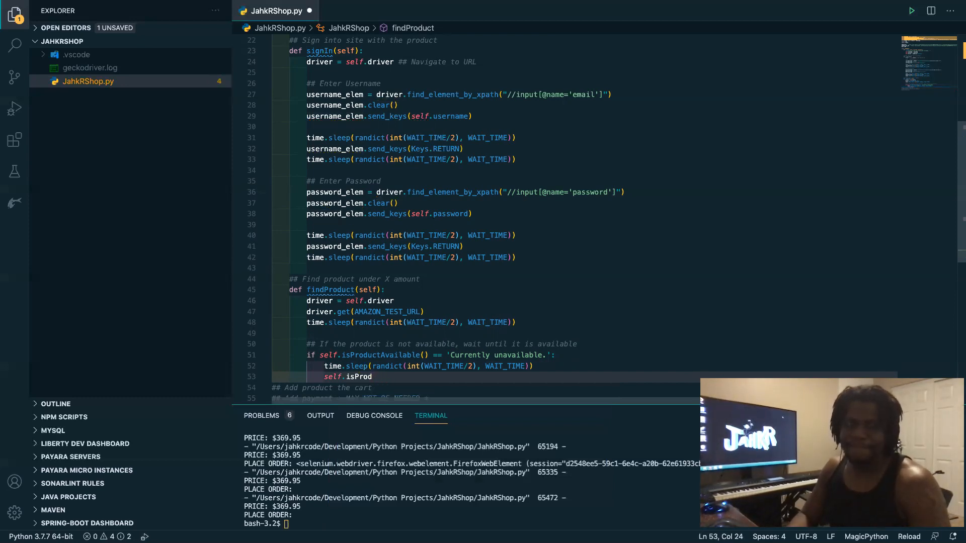
key("BackSpace")
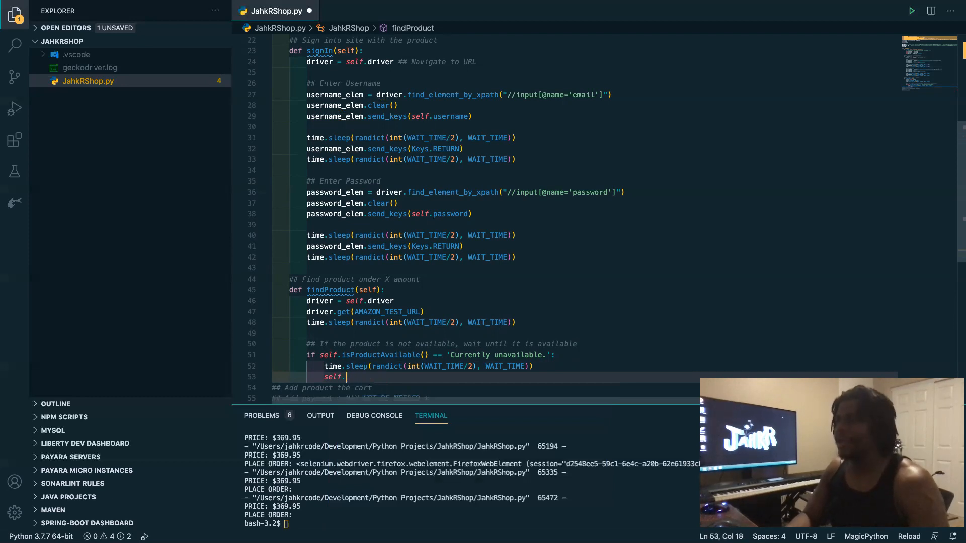
key("Backspace")
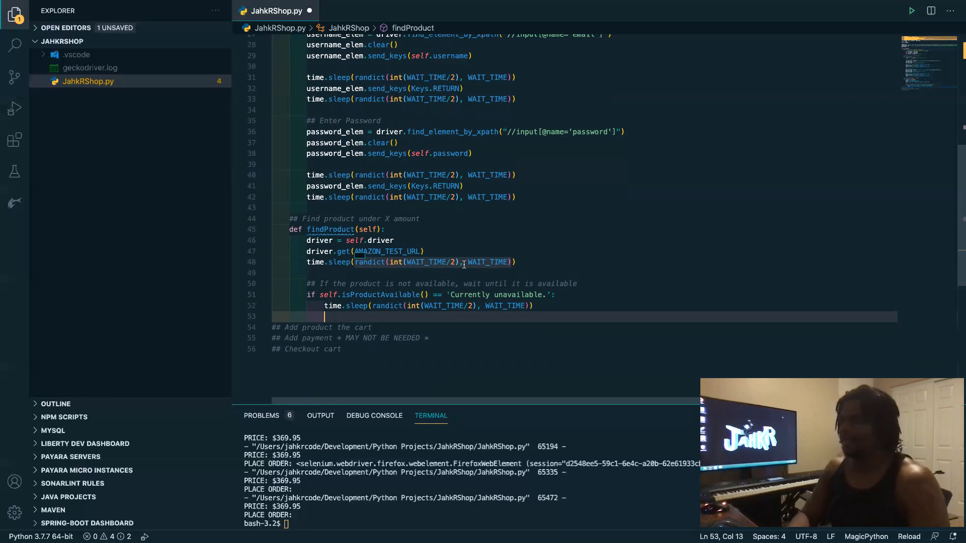
type("self.findProduct(")
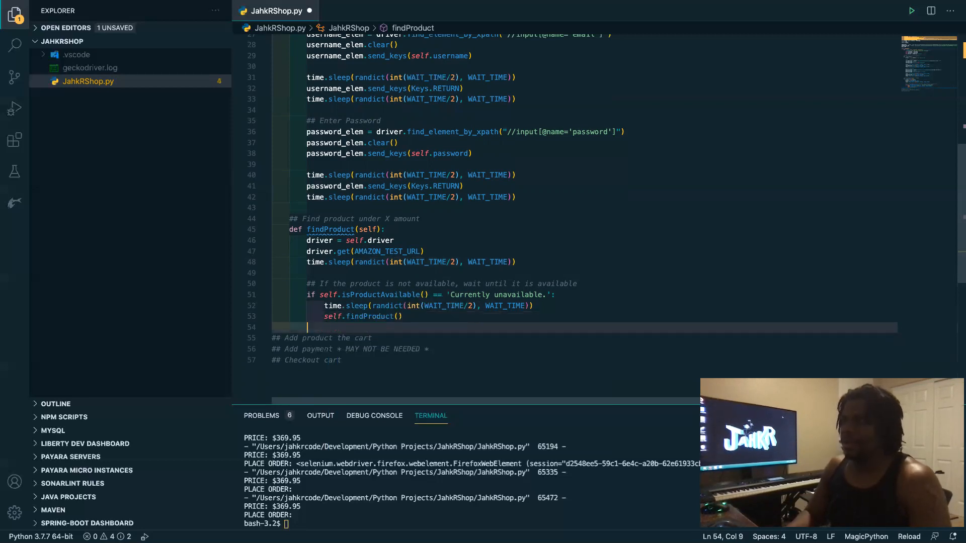
type("else:")
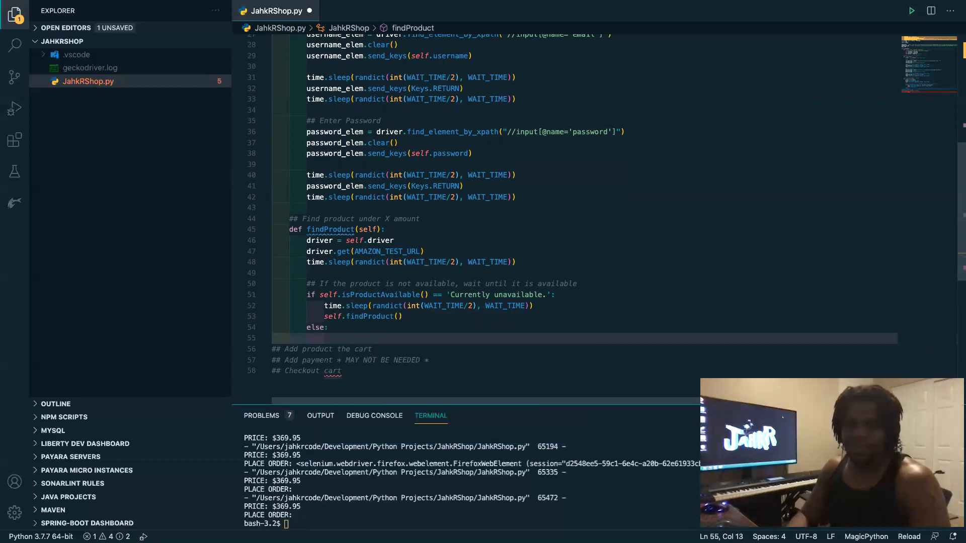
Add a '## Buy Now' comment inside the else branch and start a new line below it
left_click(235, 273)
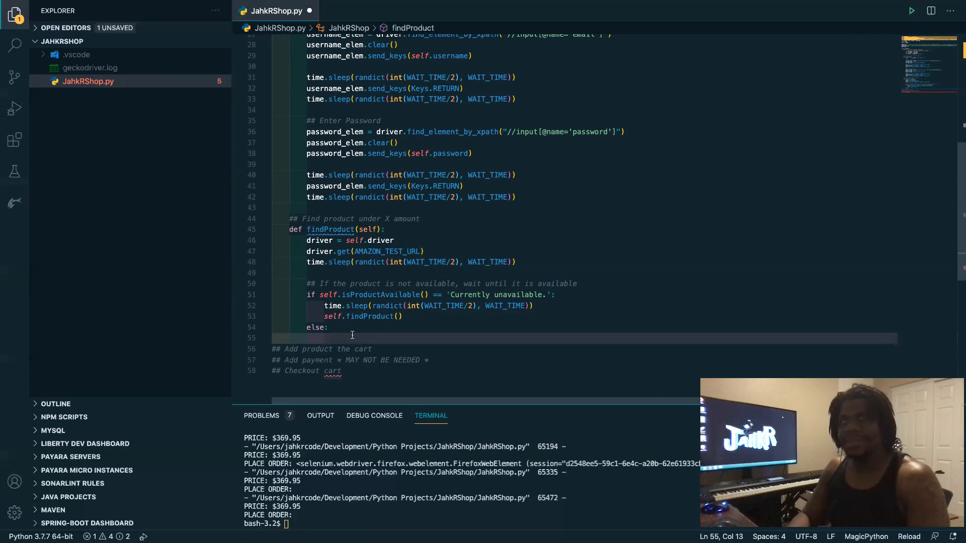
type("##")
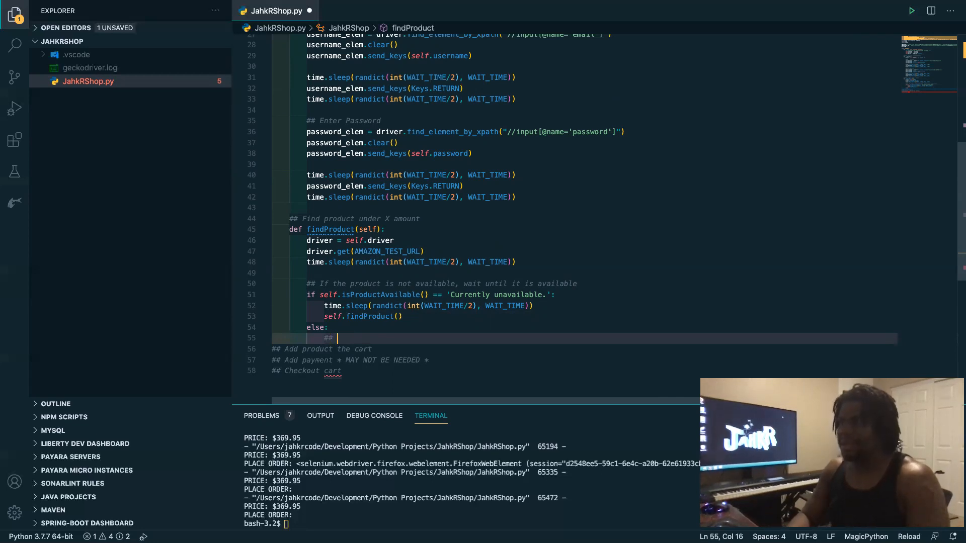
type("Buy")
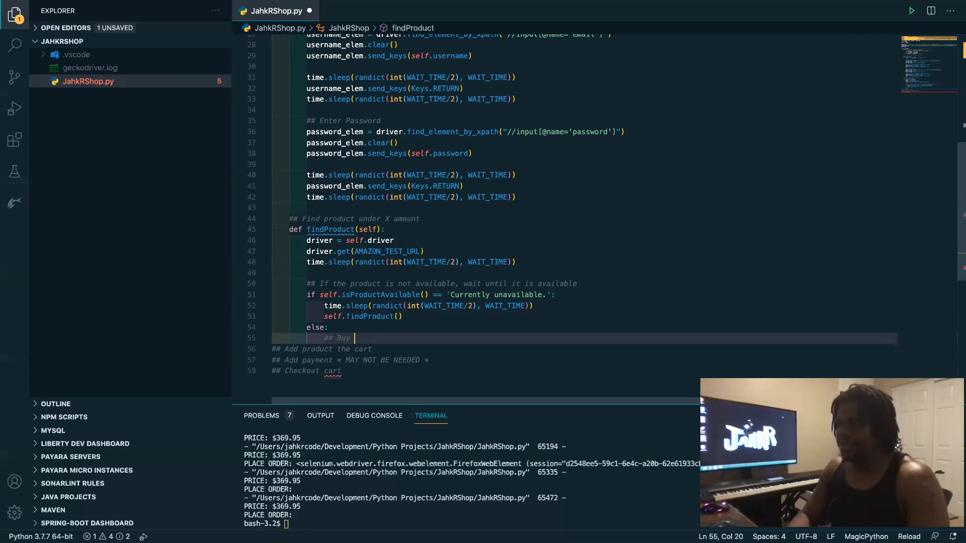
type("Now")
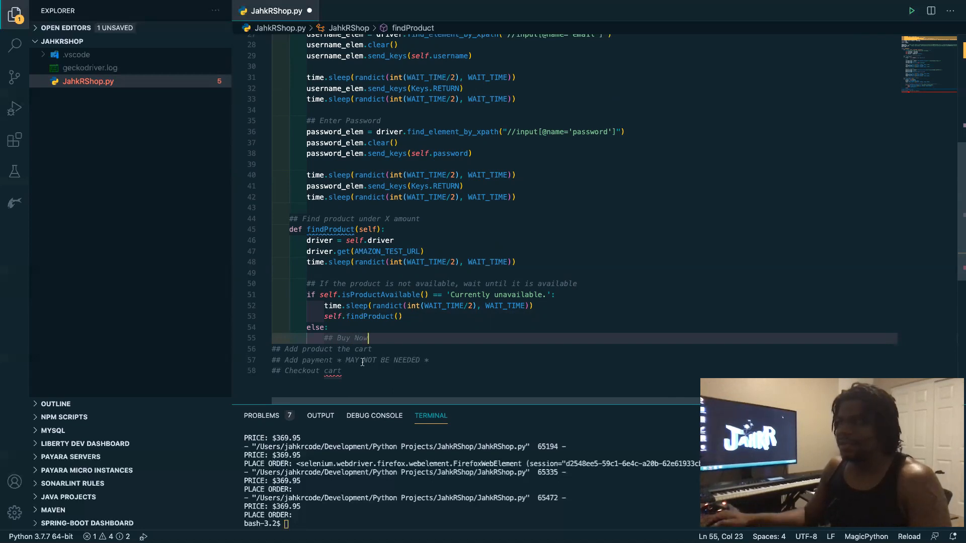
left_click(428, 360)
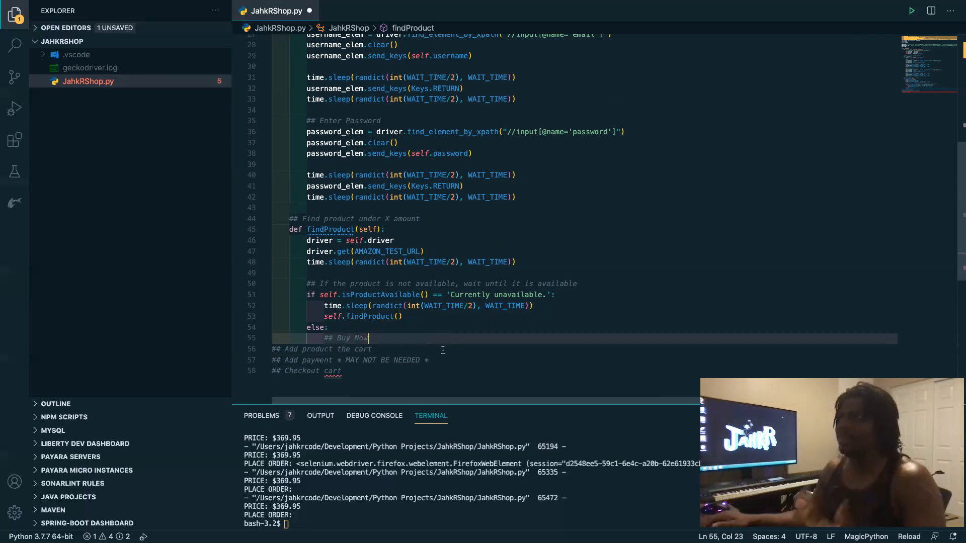
mouse_move(471, 351)
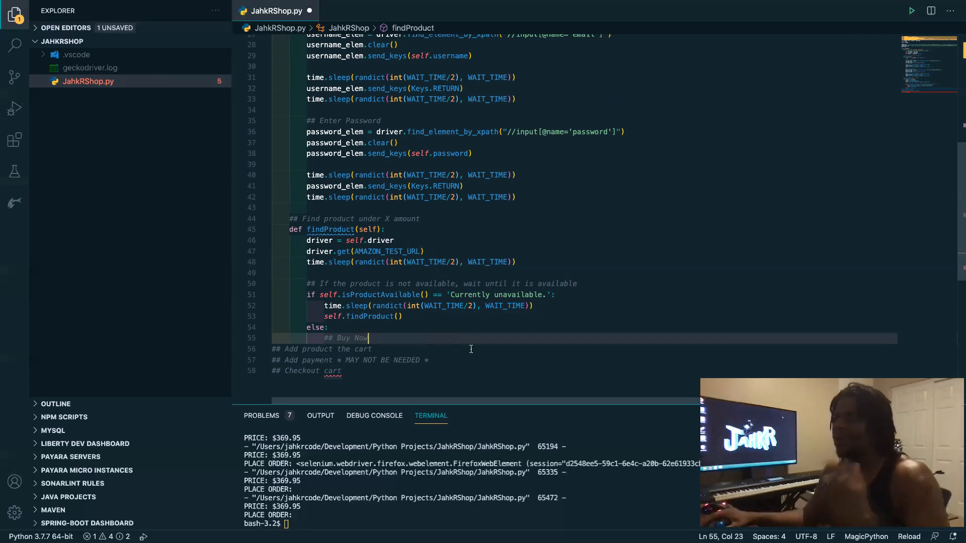
mouse_move(446, 342)
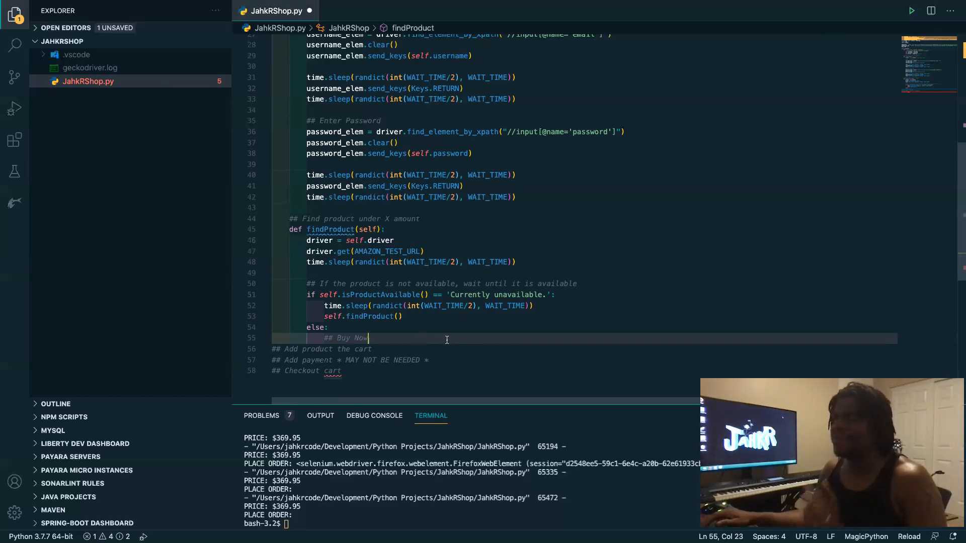
mouse_move(515, 346)
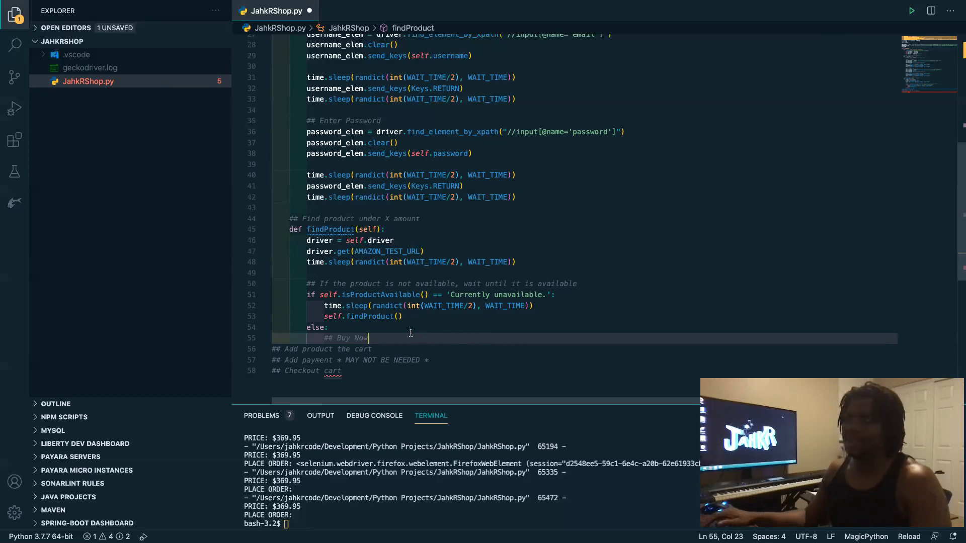
key("enter")
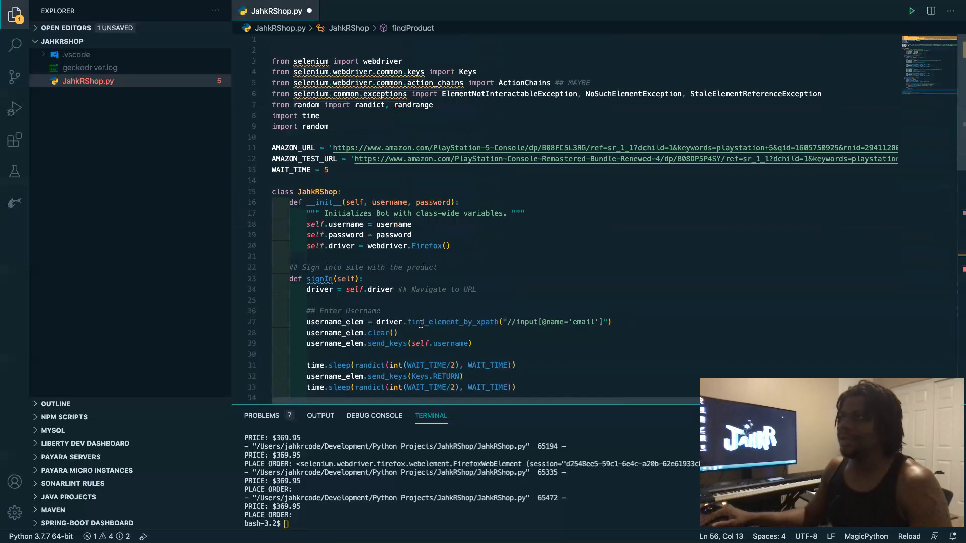
Write buy_now = driver.find_element_by_name('submit.buy-now')
scroll("down", 3)
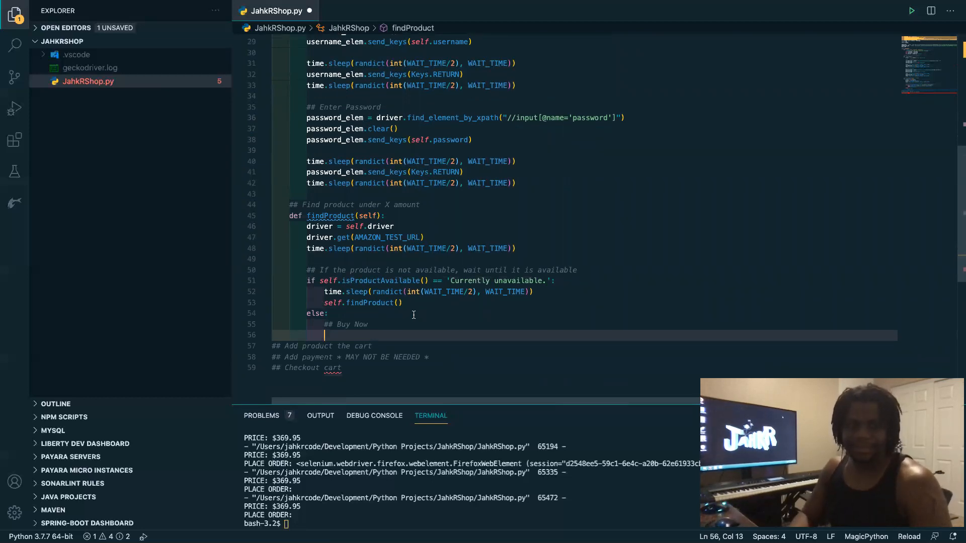
type("buy")
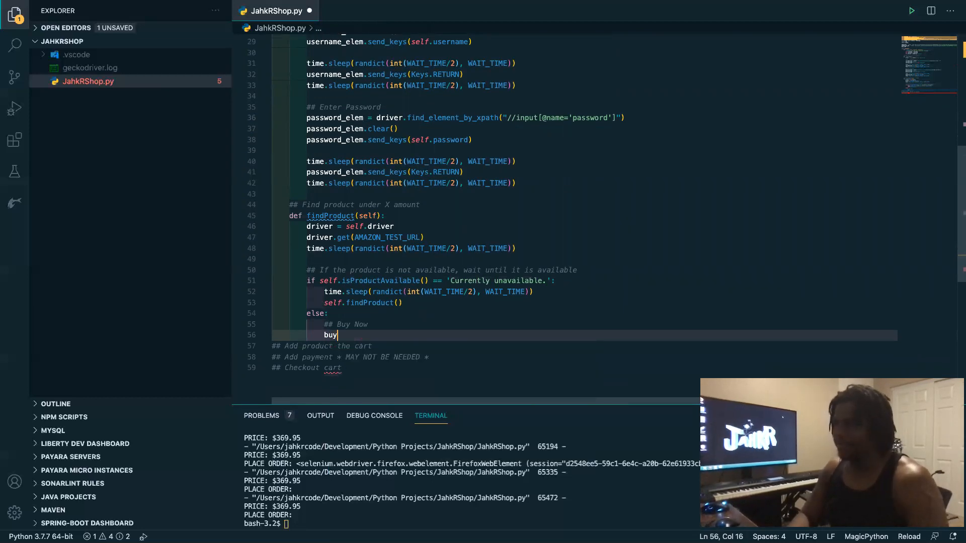
type("_now")
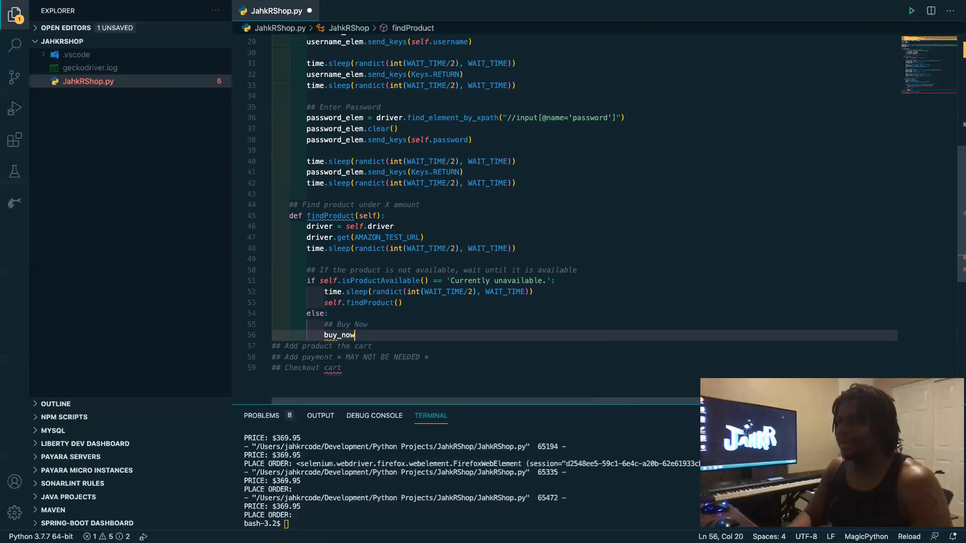
type("= d")
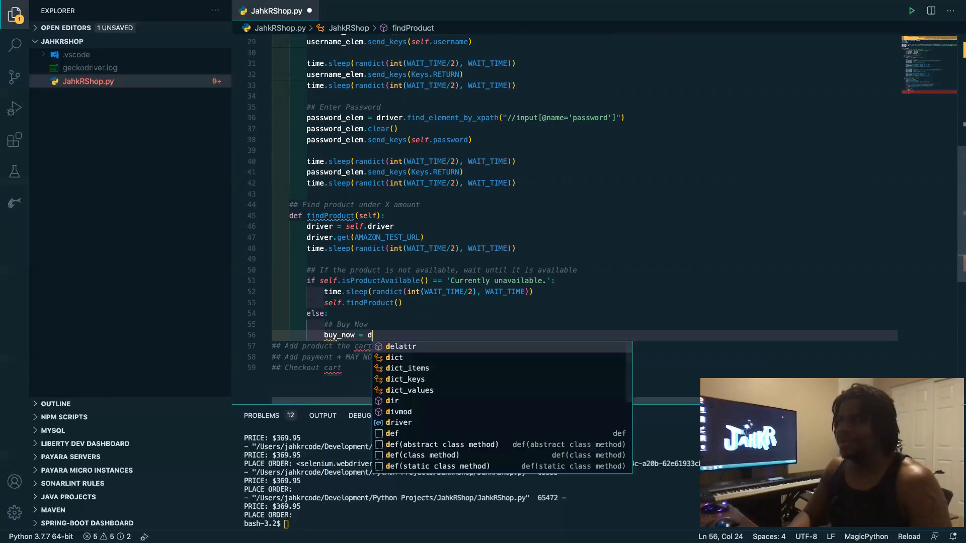
type("river.f")
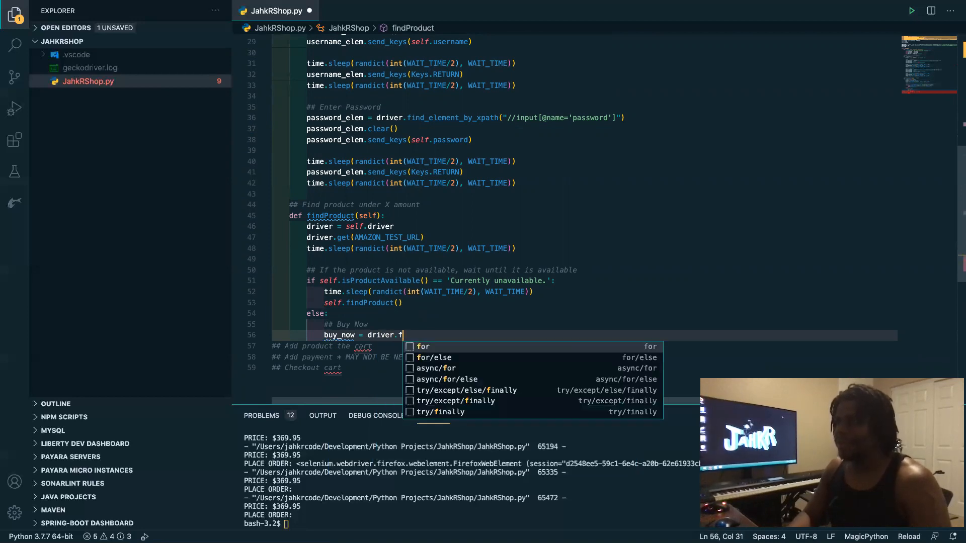
type("ind")
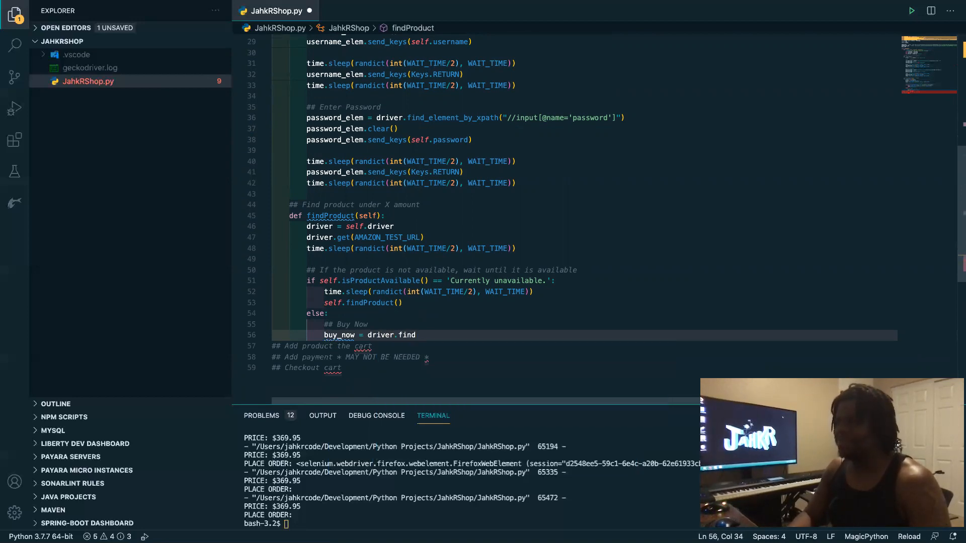
type("_")
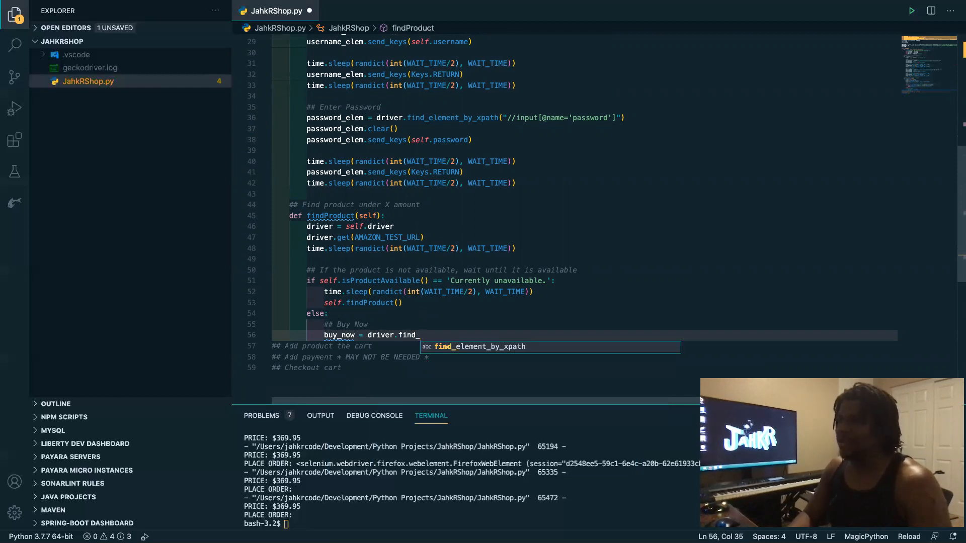
type("element_by_")
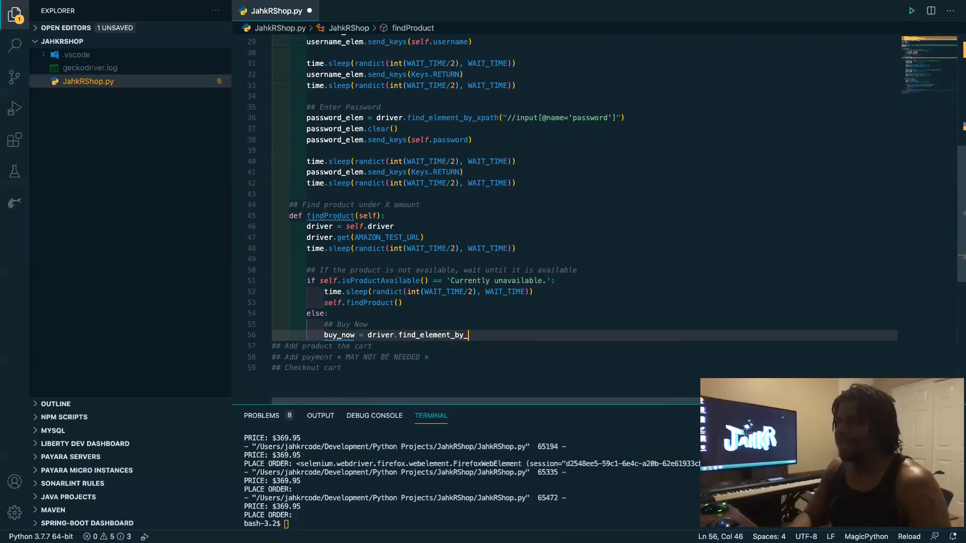
type("name()")
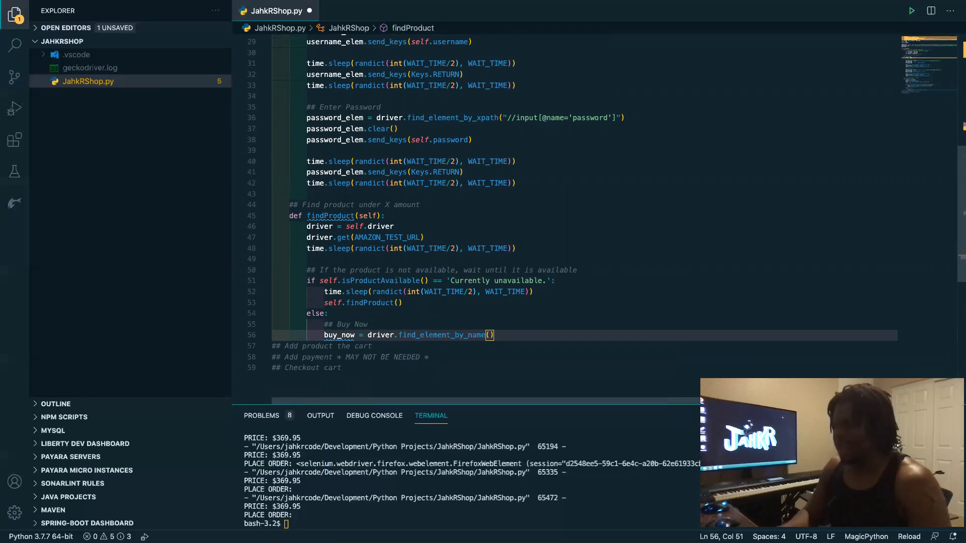
type("'")
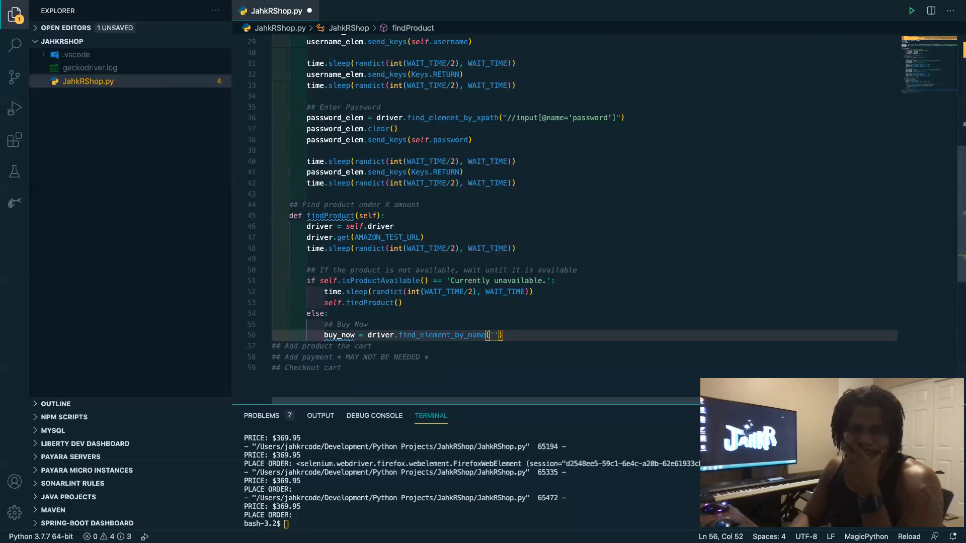
type("submit")
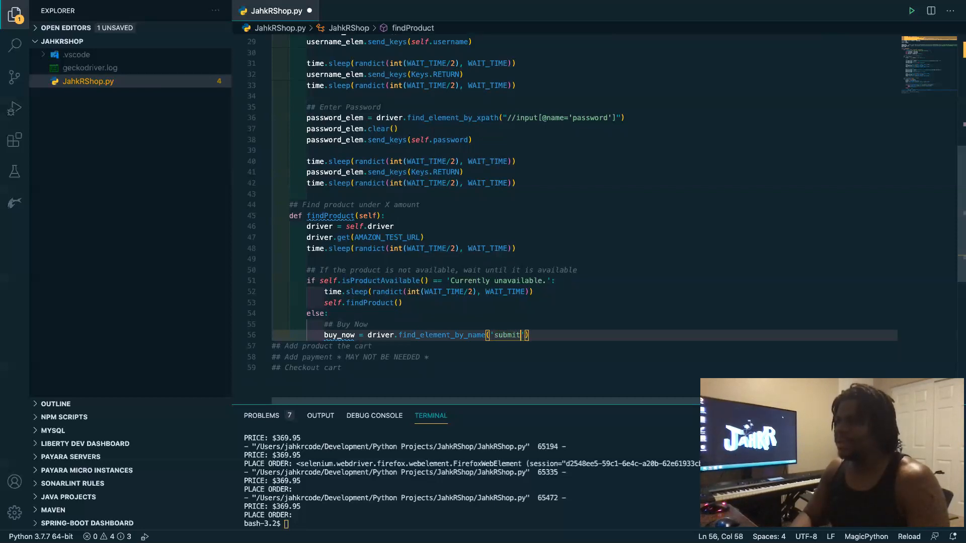
type(".buy-now")
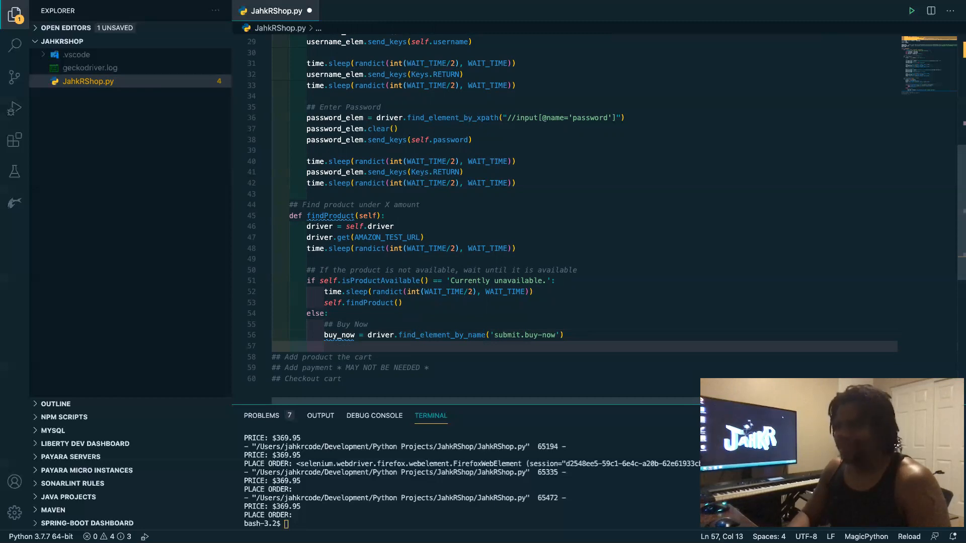
Add buy_now.click() on the next line
type("buy_no")
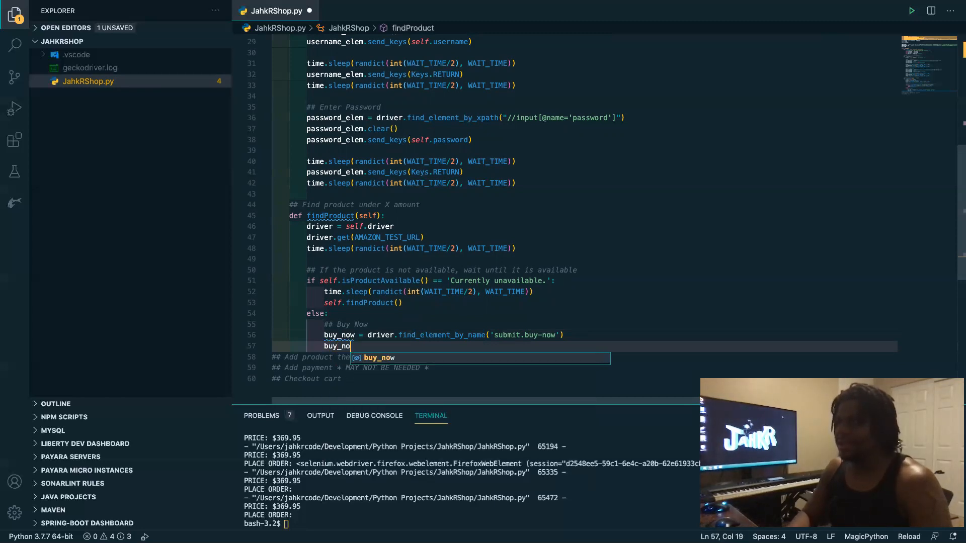
type(".click(")
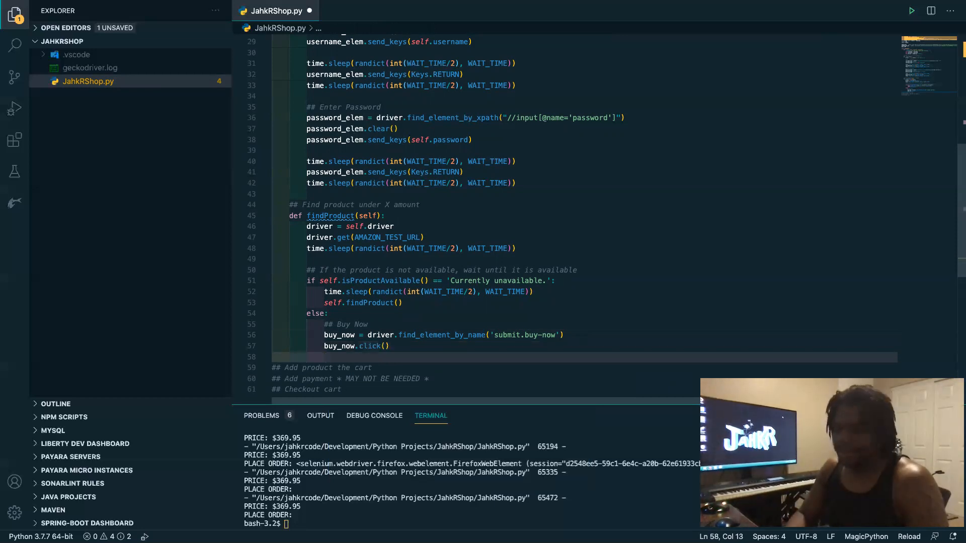
After the Buy Now click add a random time.sleep and a self.signIn() call
type("time.sleep")
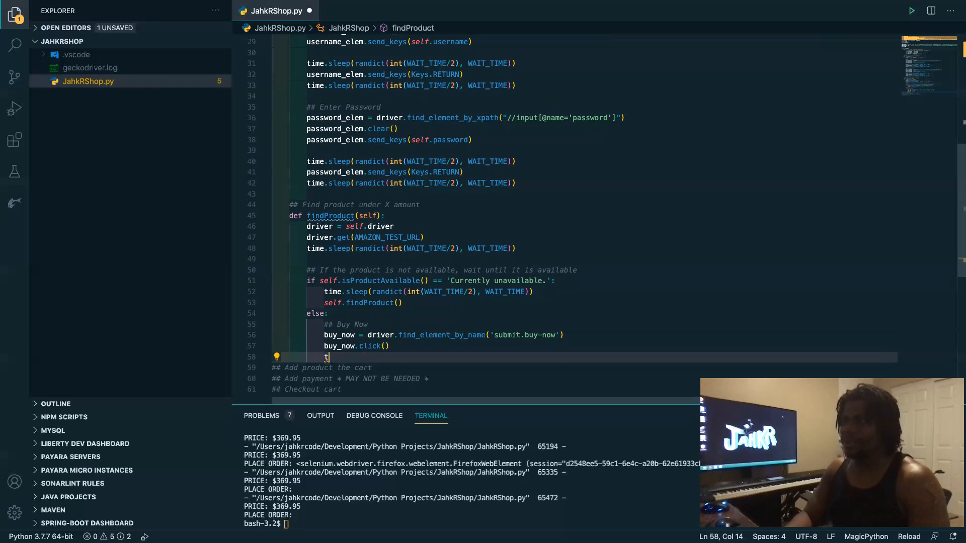
type("time.sleep(randict(int(WAIT_TIME/2), WAIT_TIME))")
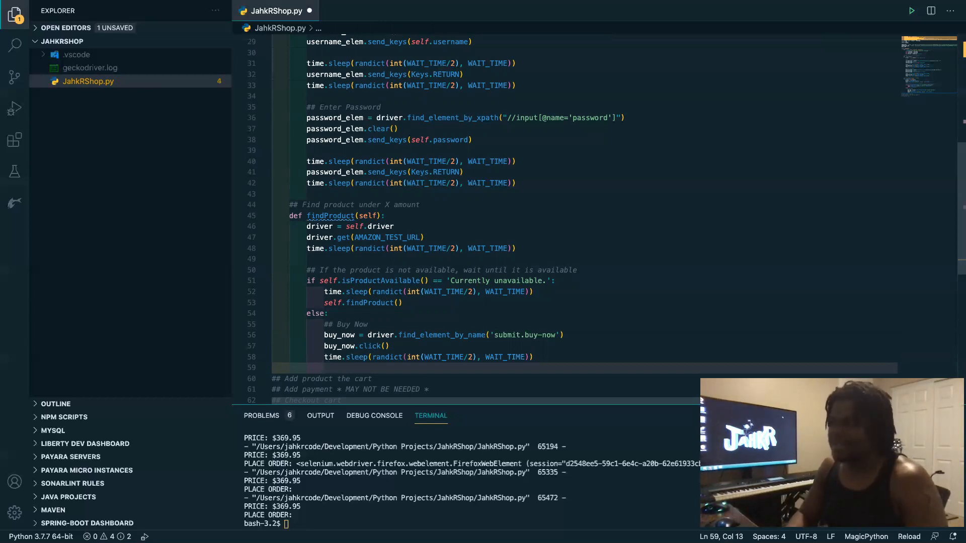
type("m")
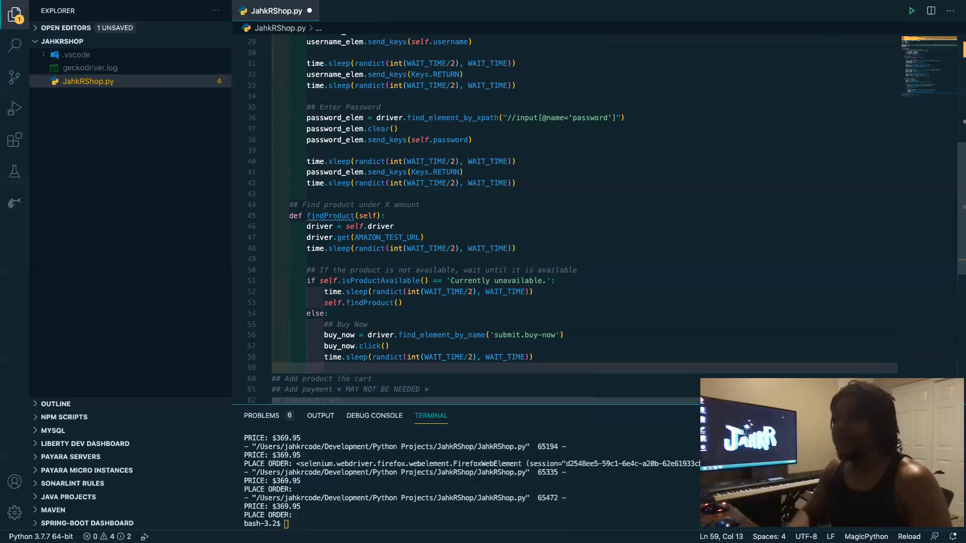
type("self")
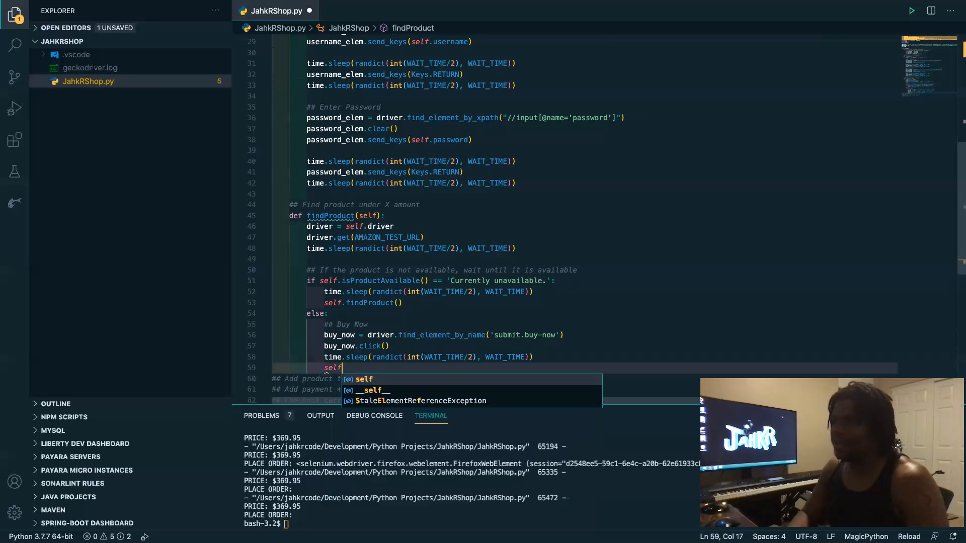
type(".signIn(")
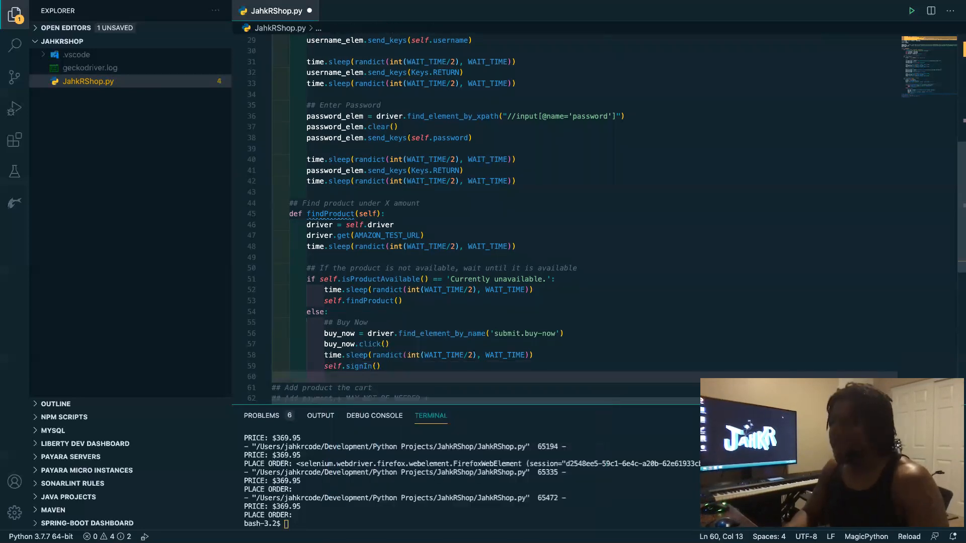
scroll("down", 3)
type("## Place Orde")
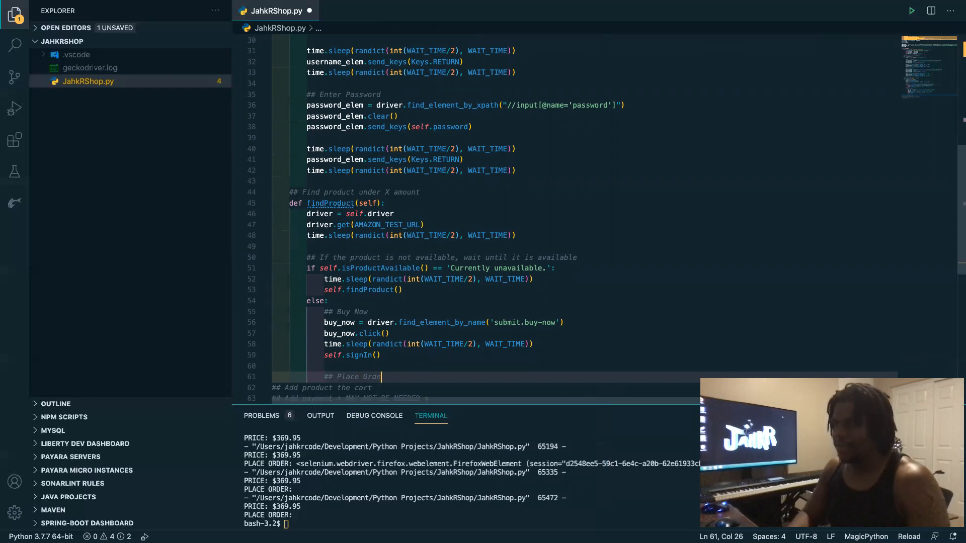
Finish the ## Place Order comment and delete the leftover cart and checkout to-do comment lines
key("enter")
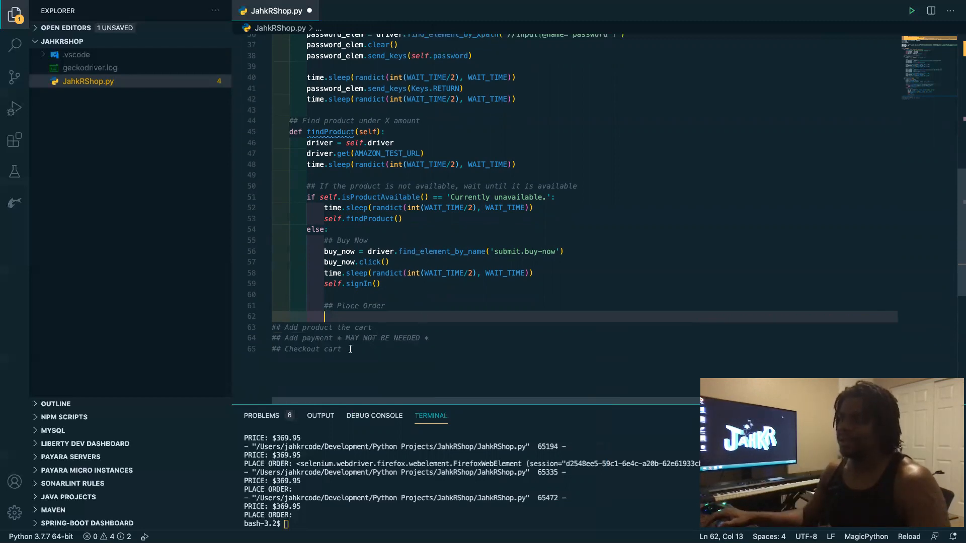
triple_click(306, 349)
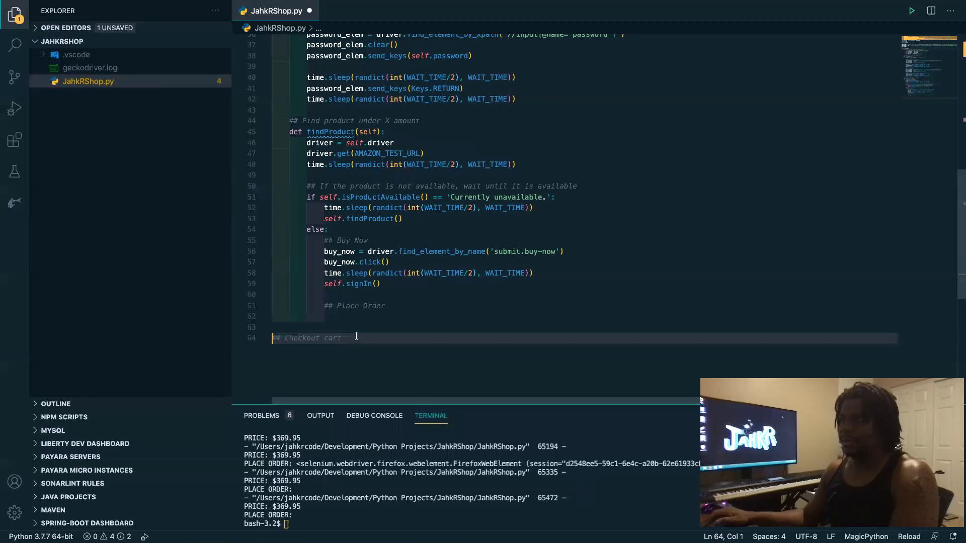
triple_click(306, 338)
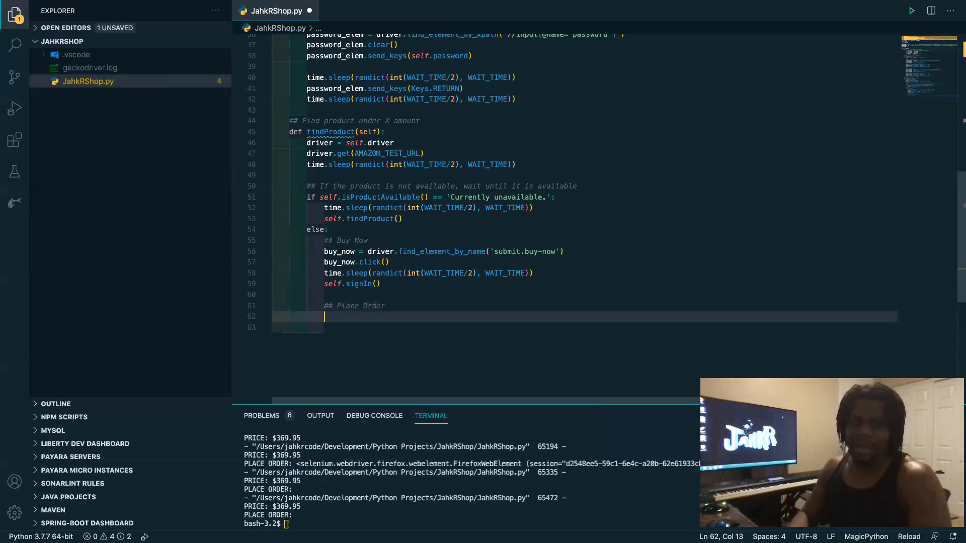
Write place_order = driver.find_element_by_name('placeYourOrder1').text followed by a random time.sleep line
type("place_o")
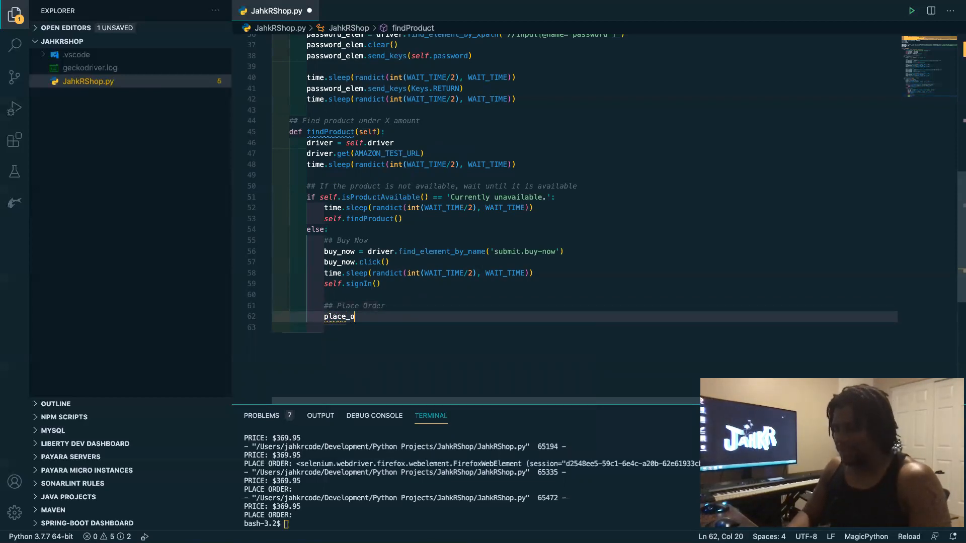
type("rder =")
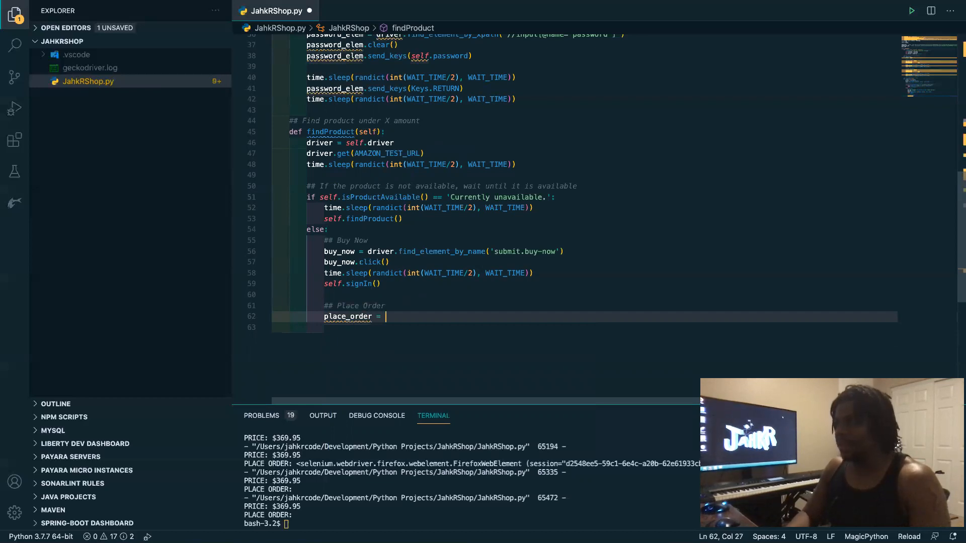
type("driver.")
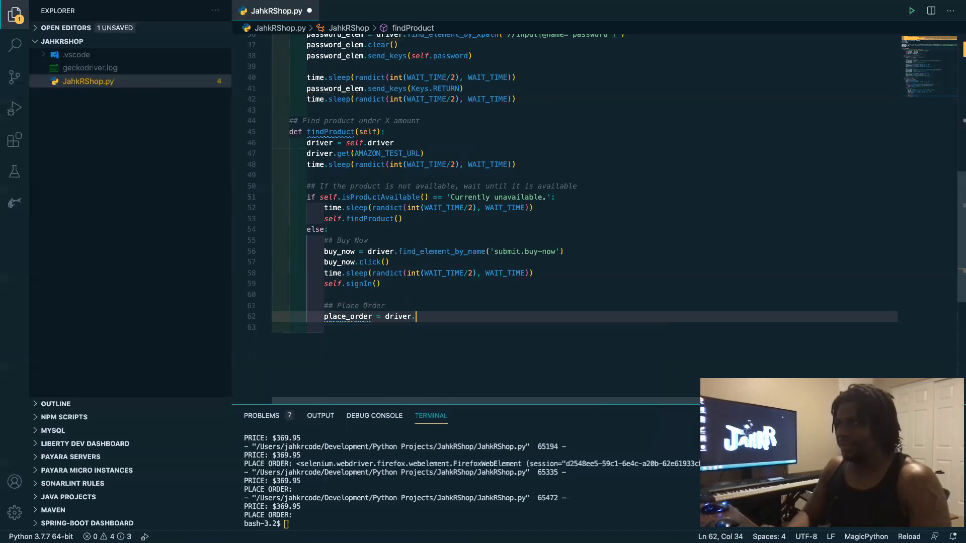
type("find_element_by_name")
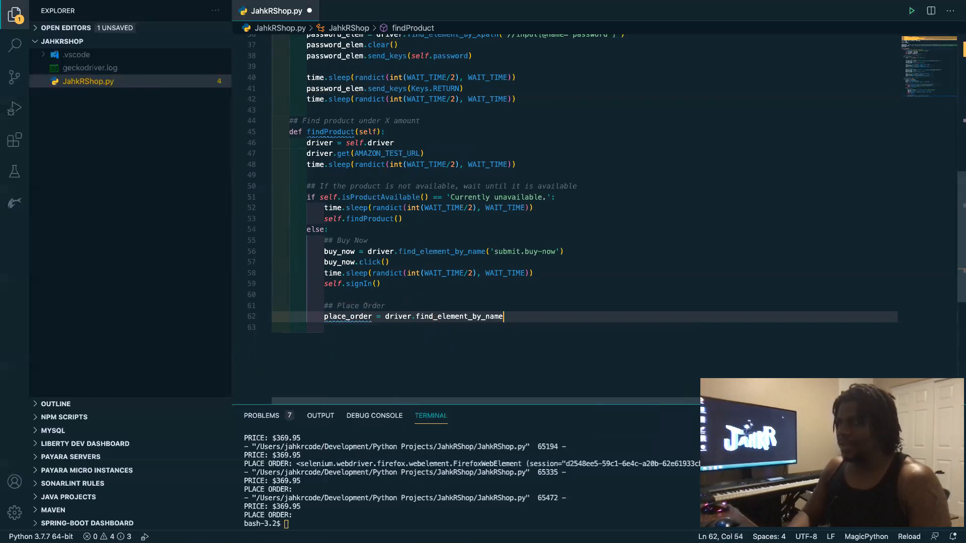
type("(")
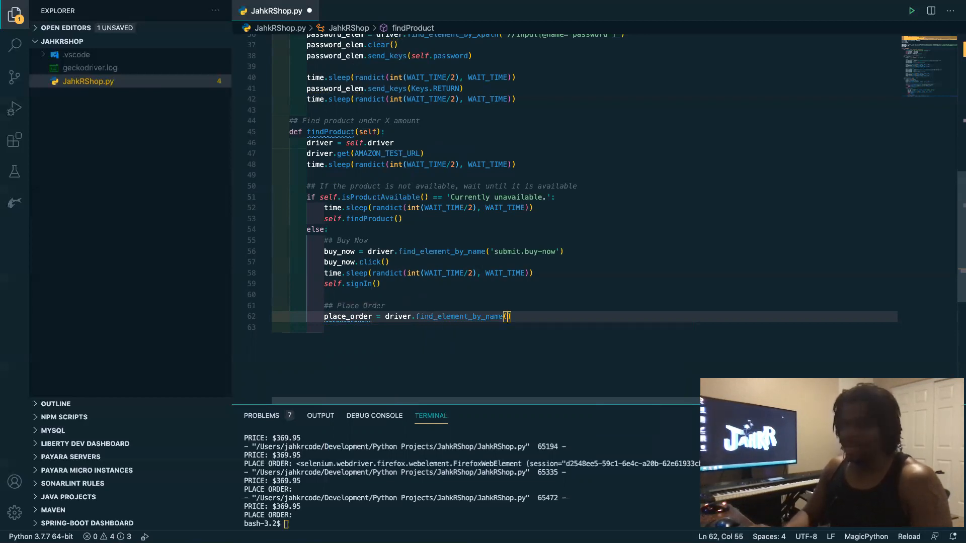
type("'place'")
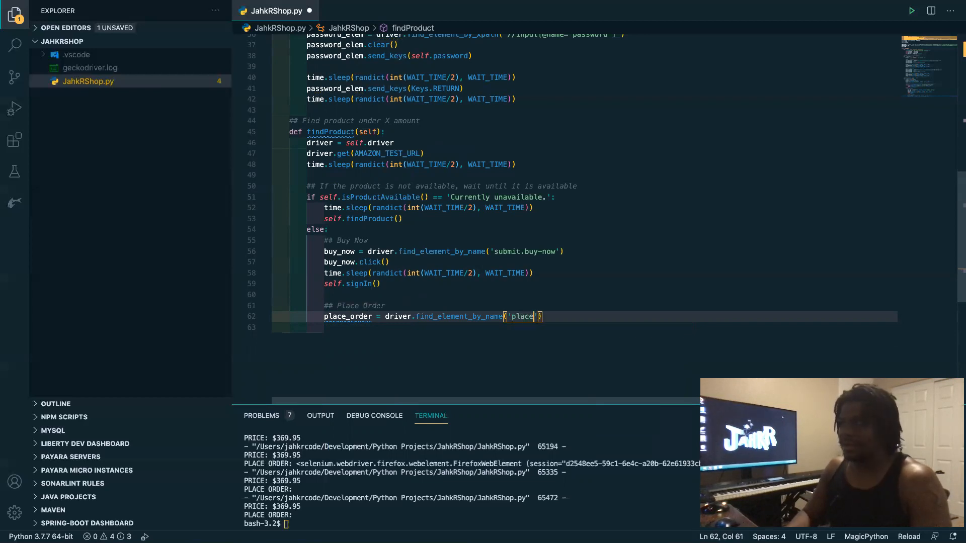
type("YourOrder1")
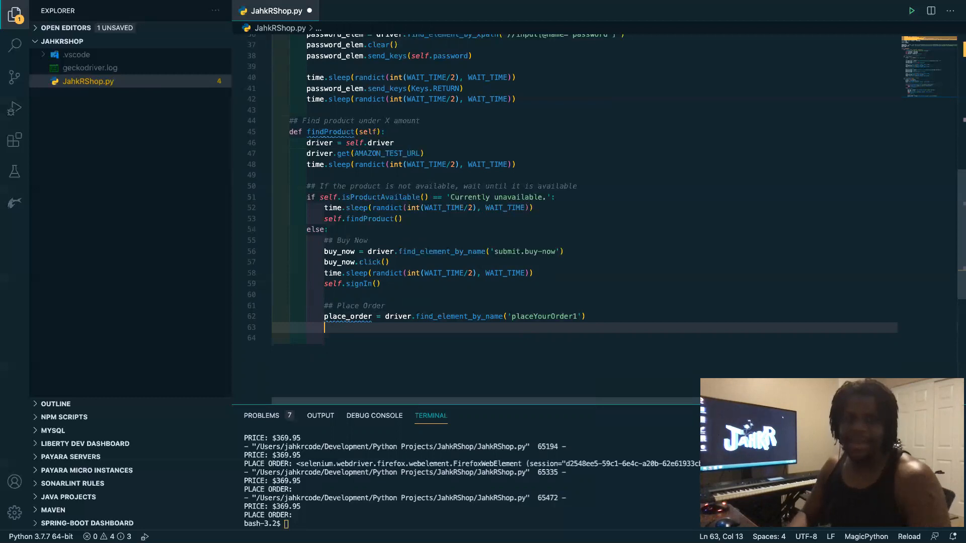
type("time.sleep(randict(int(WAIT_TIME/2), WAIT_TIME))")
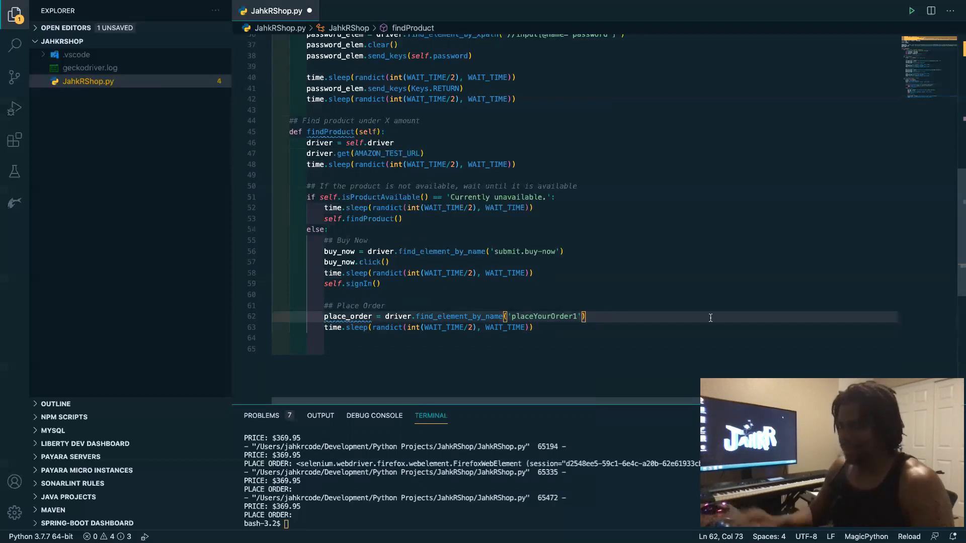
type(".text")
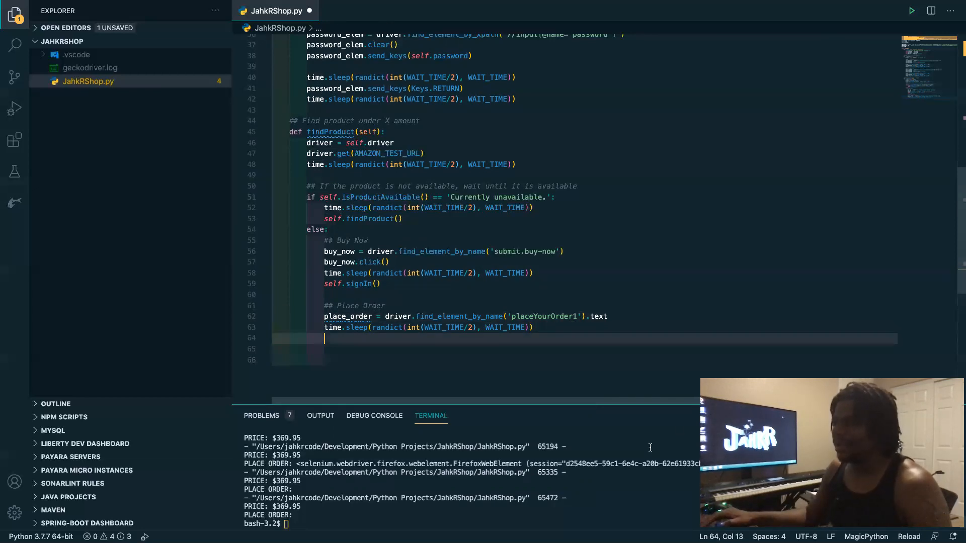
mouse_move(724, 376)
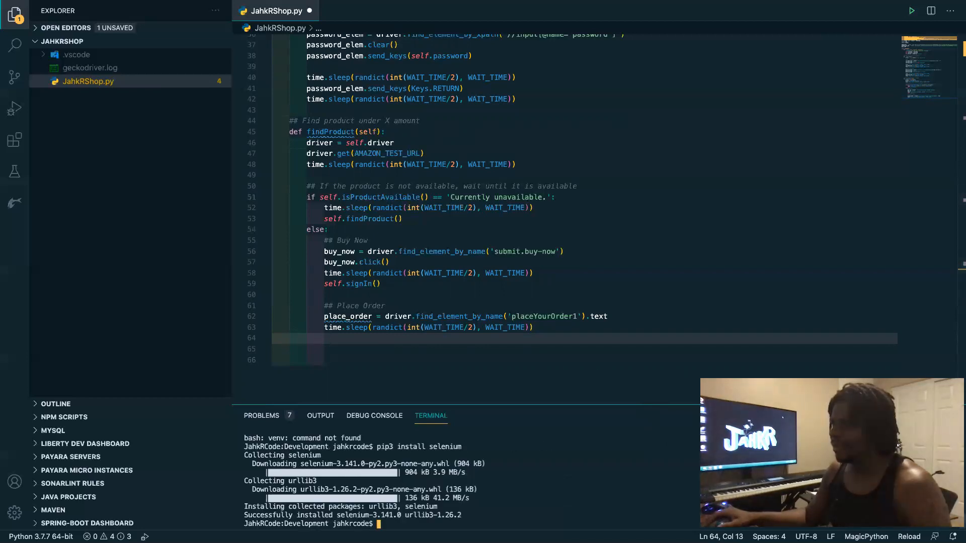
Add commented-out '## place_order.click()' and '## time.sleep(...)' lines under Place Order
type("clea")
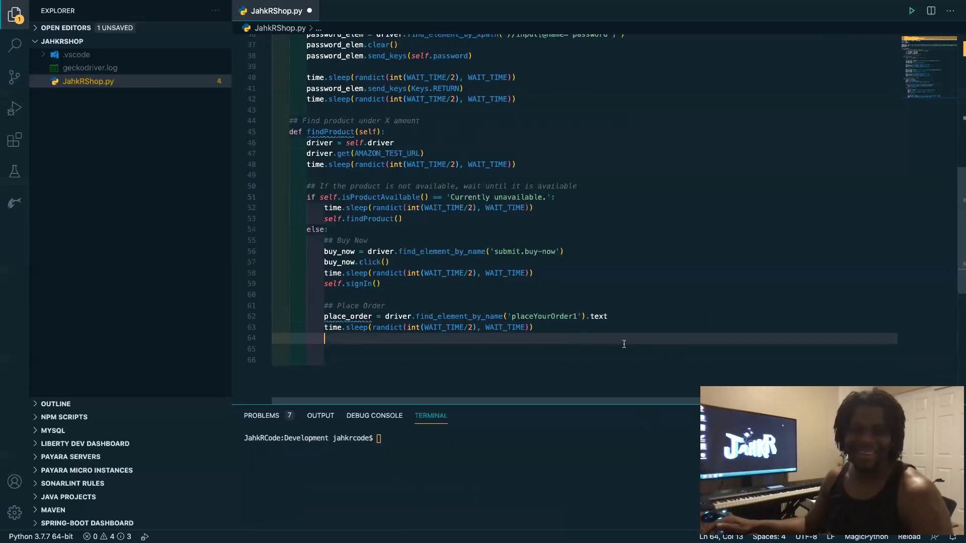
type("#")
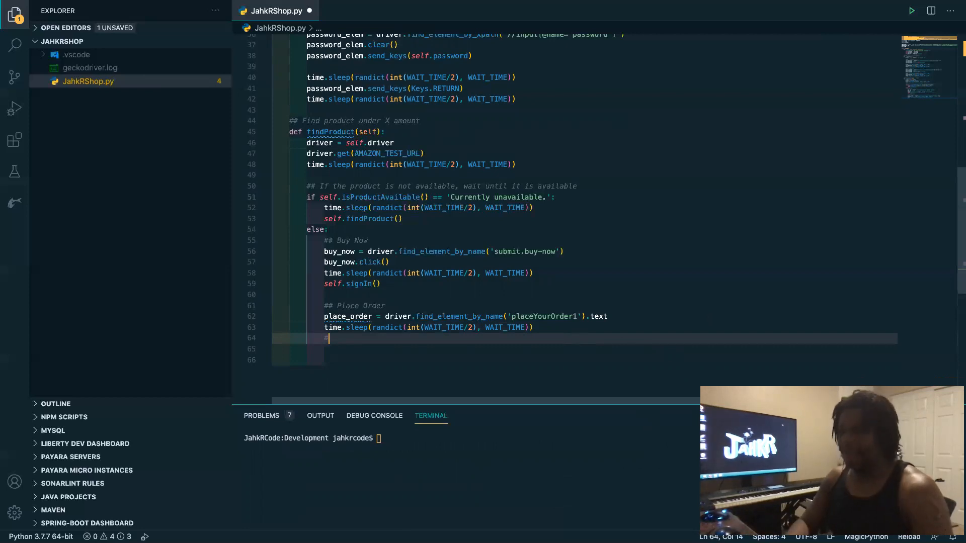
type("#")
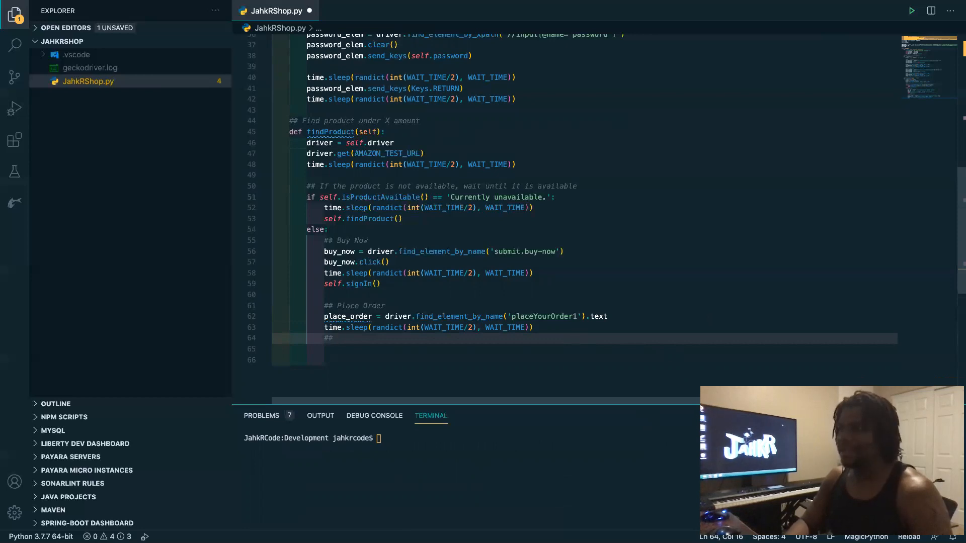
type("place_")
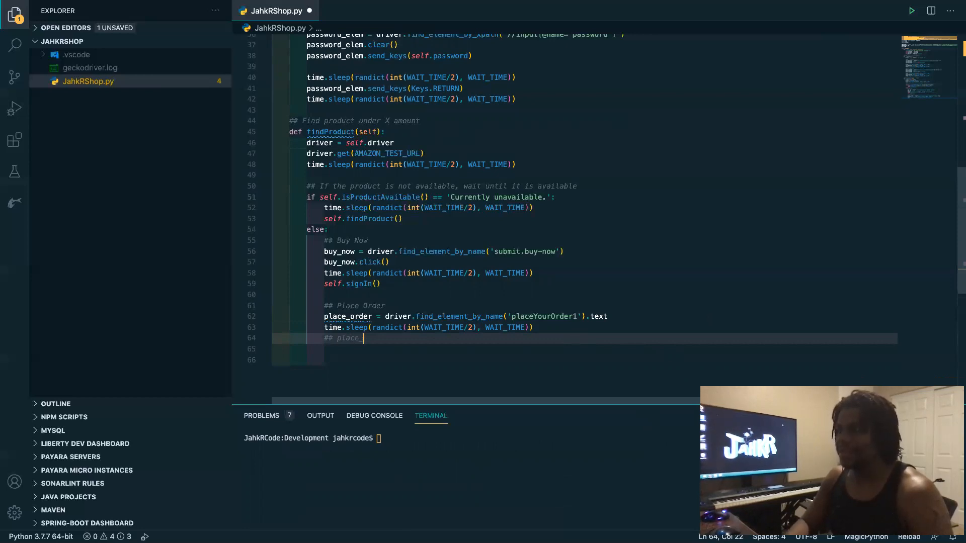
type("order.click(")
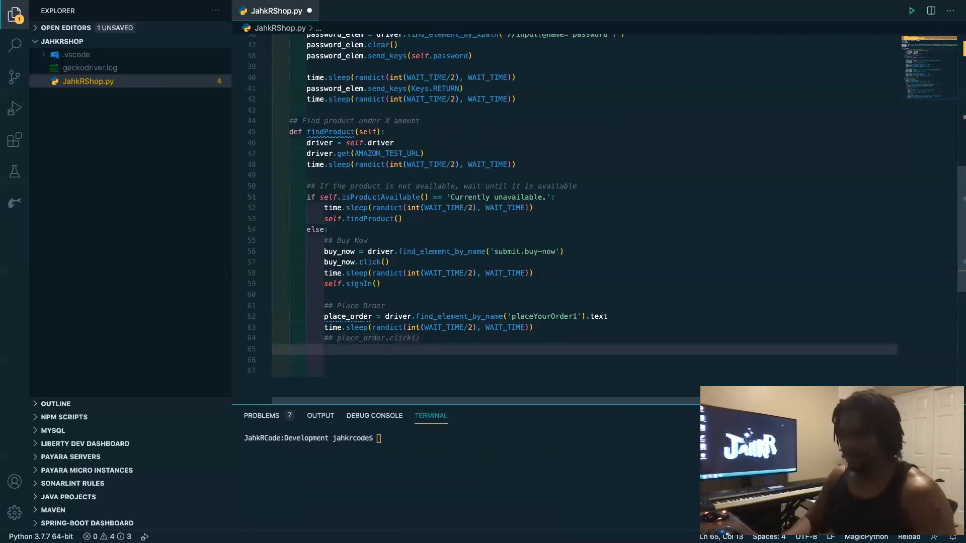
type("##")
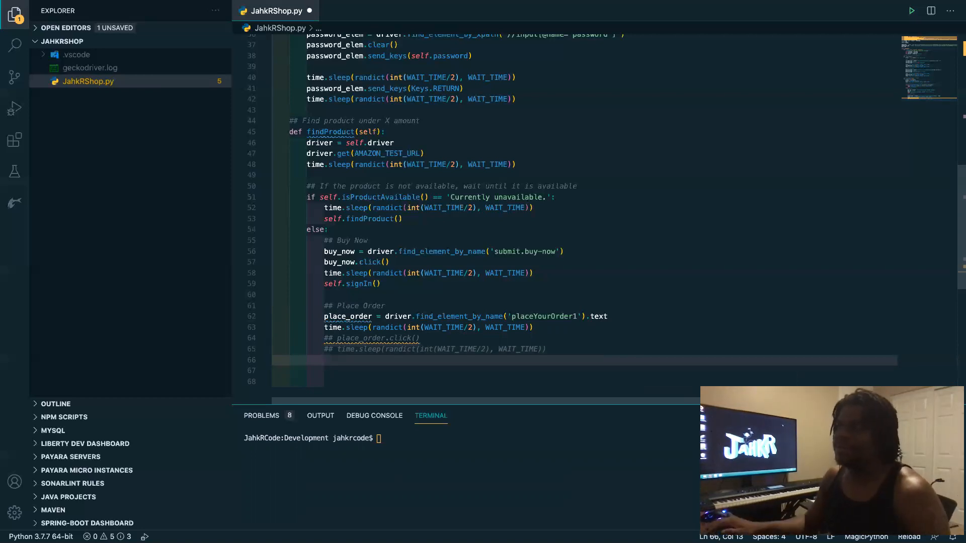
double_click(380, 196)
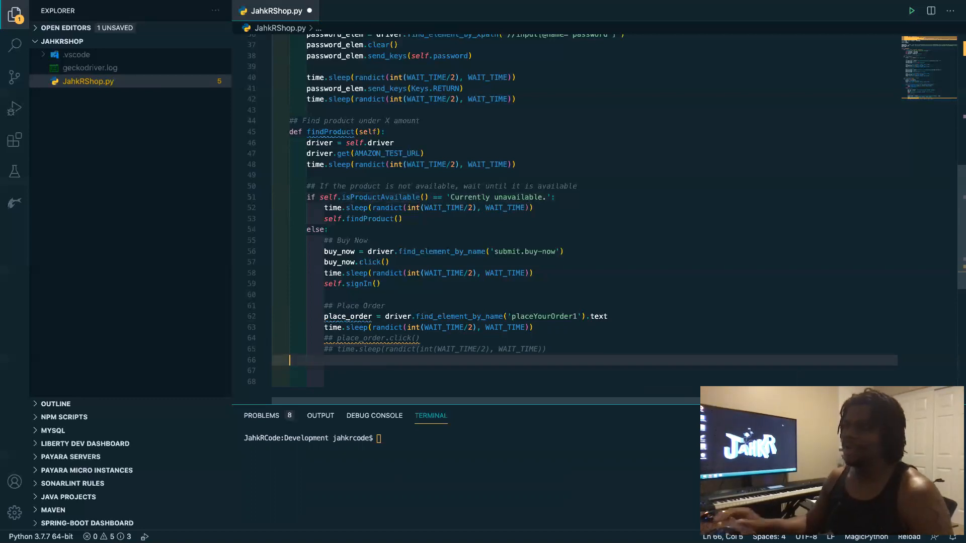
Define 'def isProductAvailable(self):' on line 66 beneath findProduct
type("def")
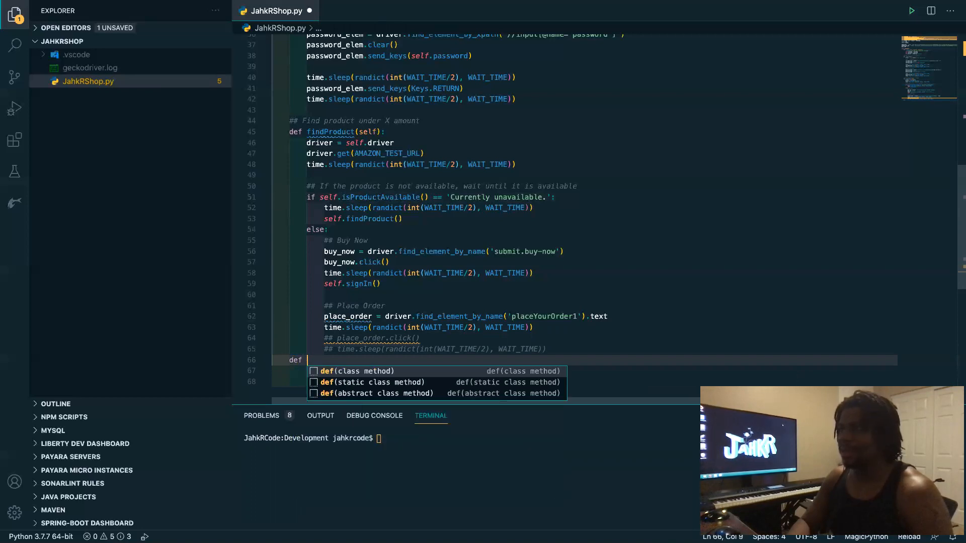
type("is")
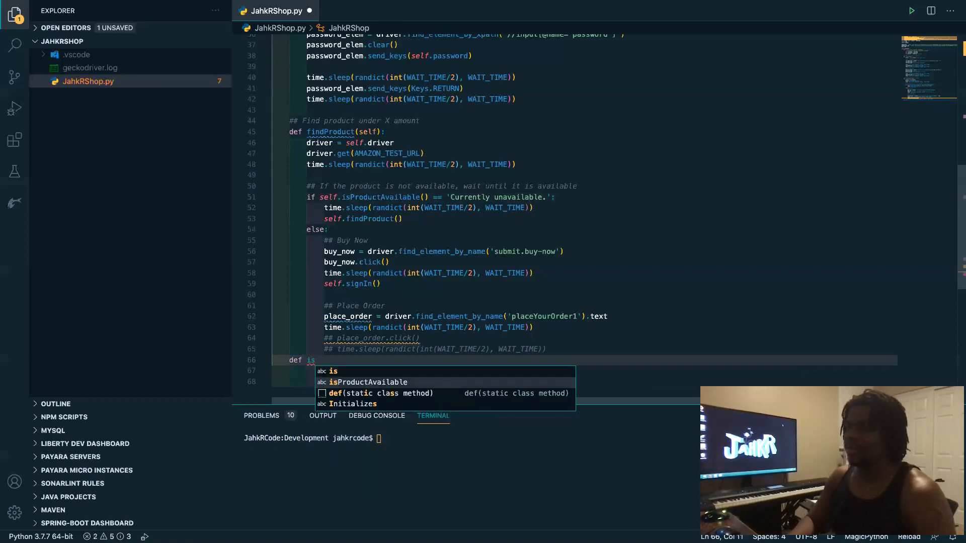
type("ProductAvailable")
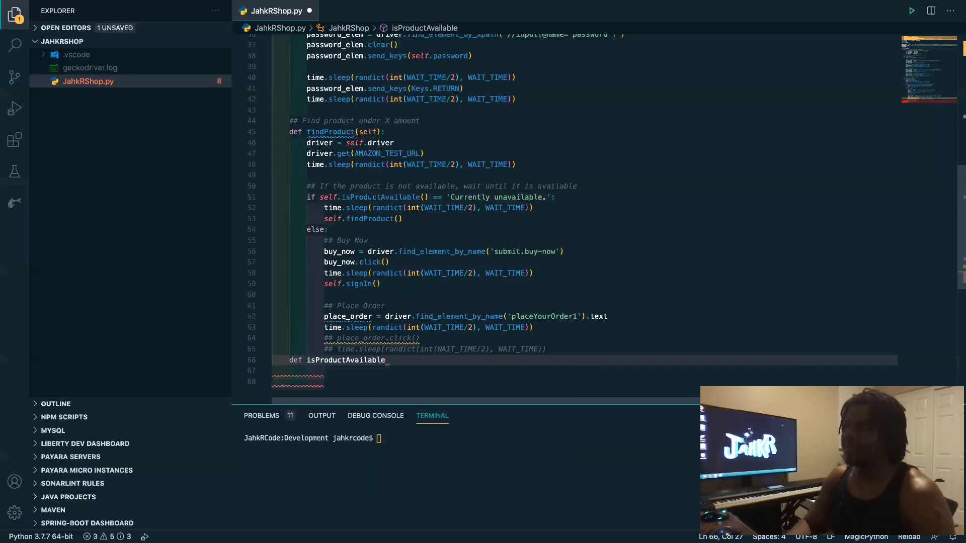
type("()")
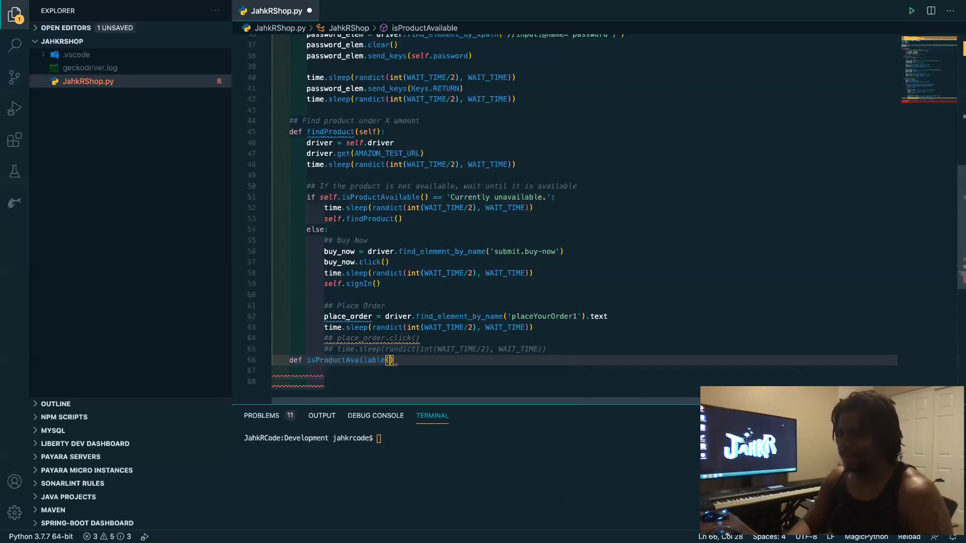
type("self")
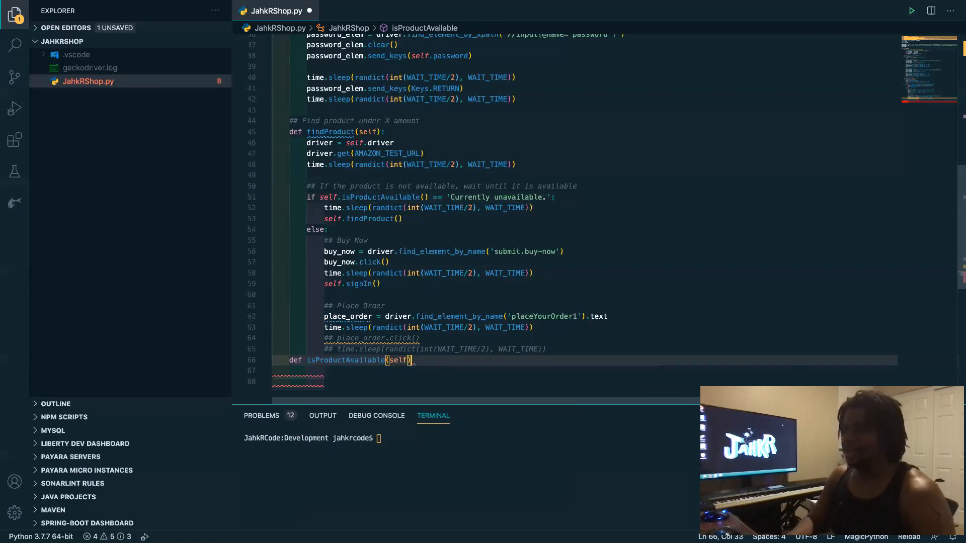
type(":")
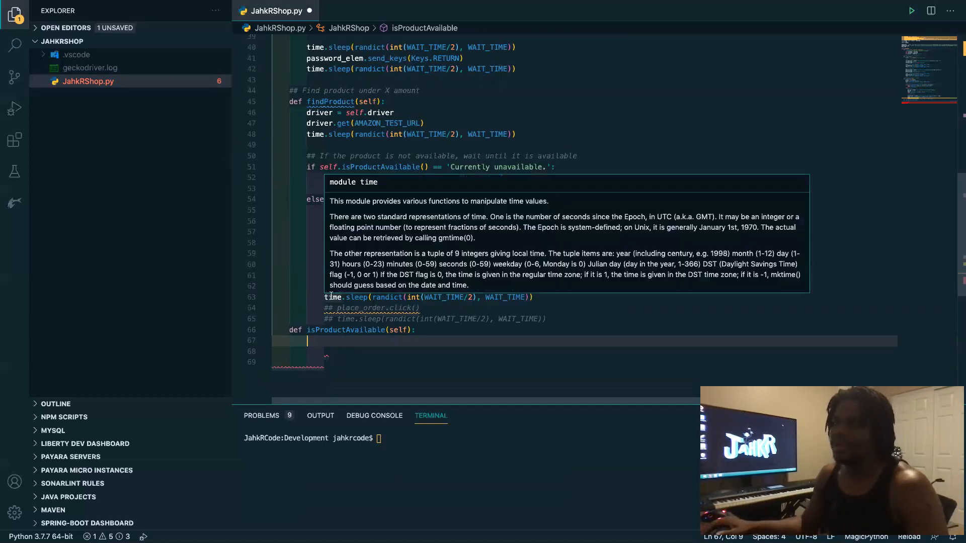
Assign driver = self.driver as the first line of isProductAvailable
type("driver = self")
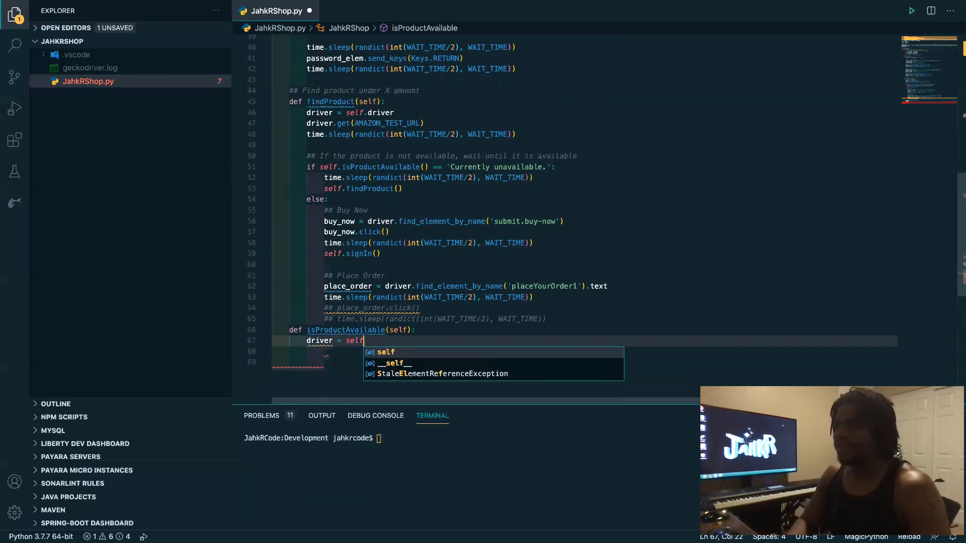
type(".driver")
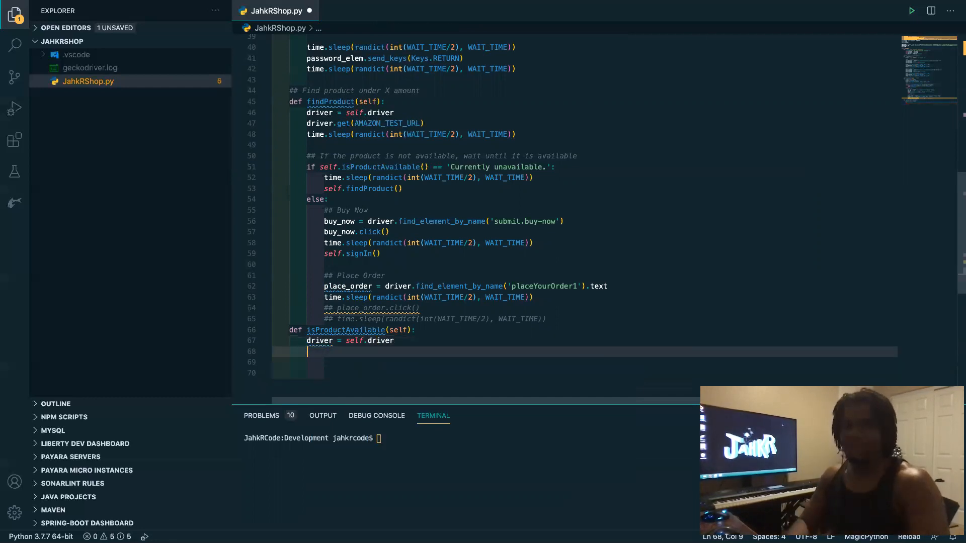
Store driver.find_element_by_class_name('a-color-price').text in available
type("a")
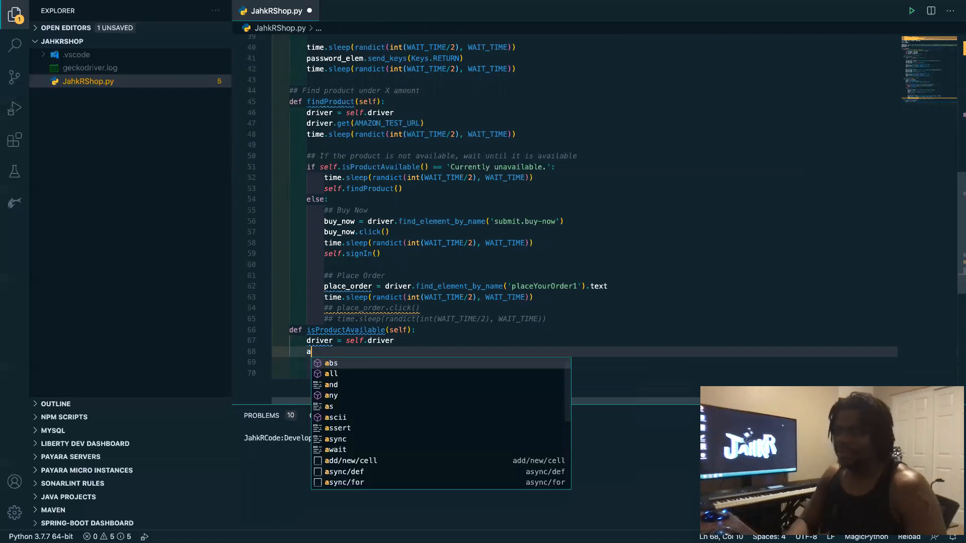
type("vailable =")
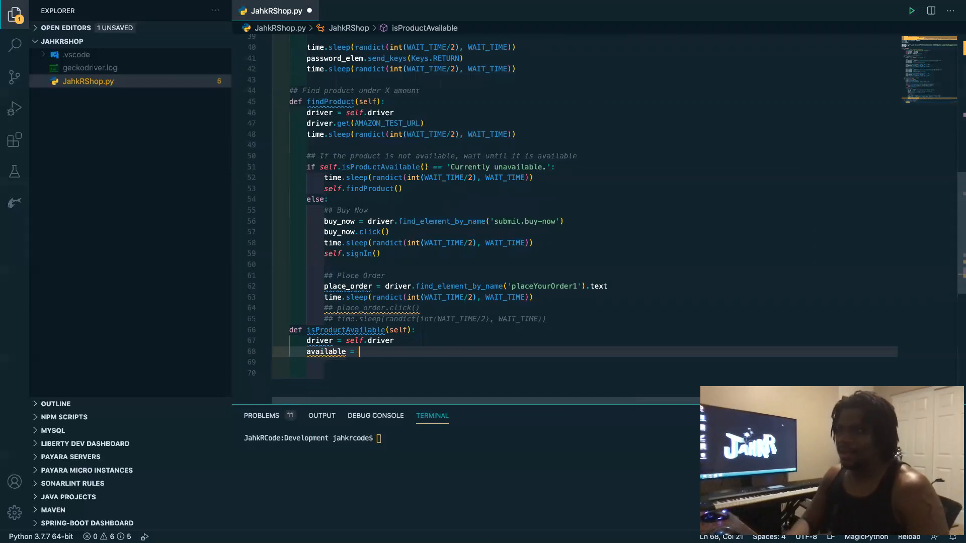
type("d")
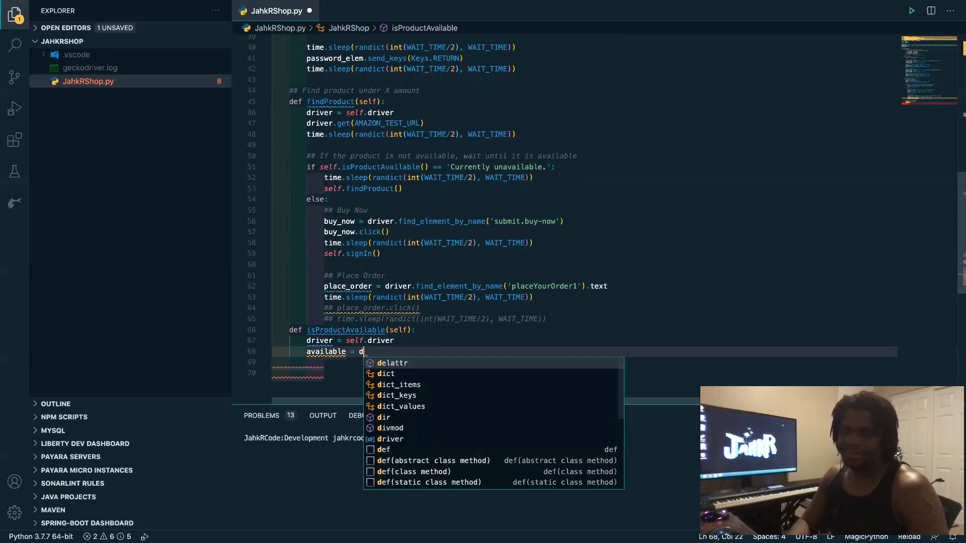
type("ri")
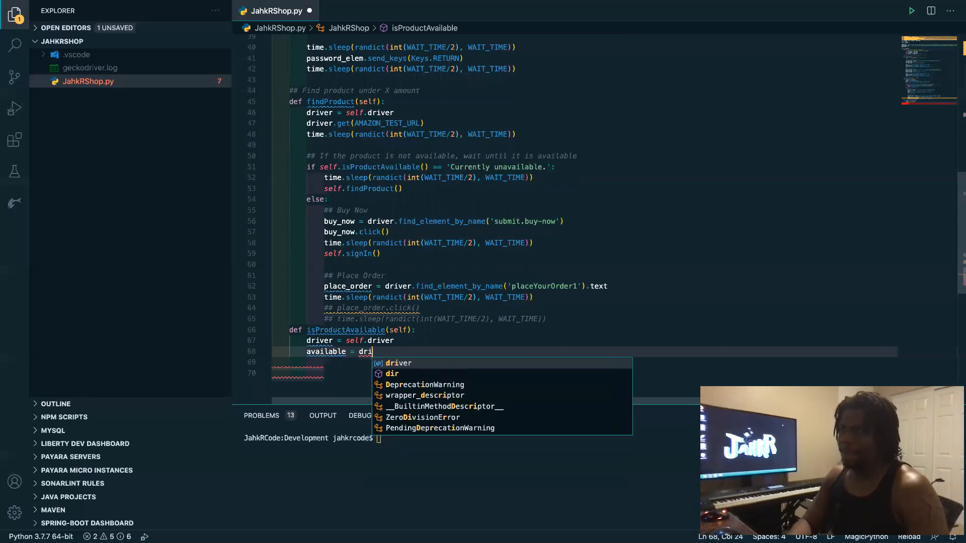
type("ver.")
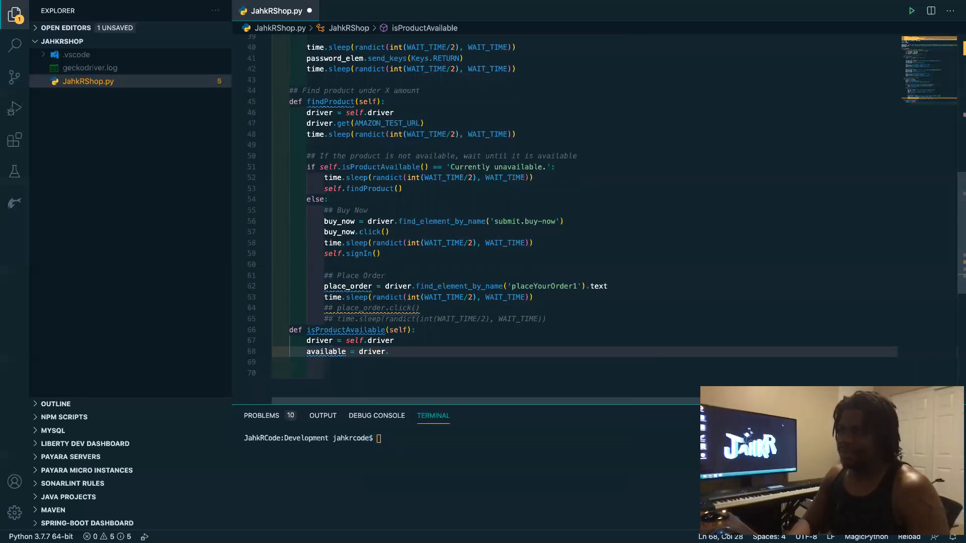
type("find_element_by_class_name")
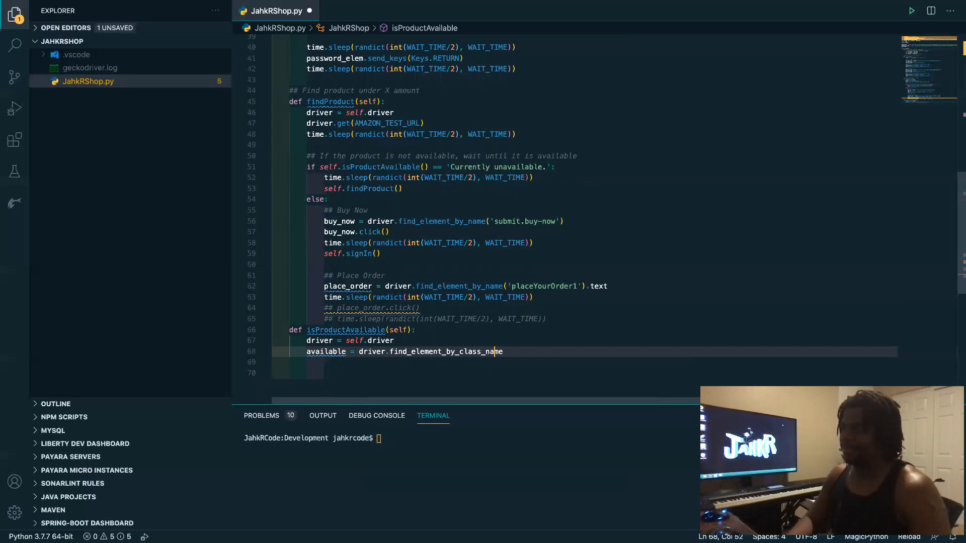
type("()")
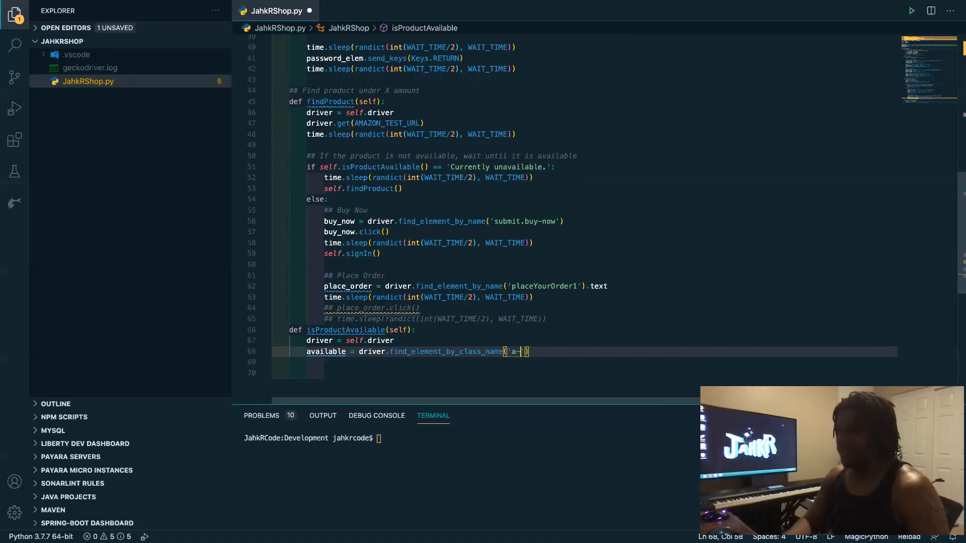
type("colo-")
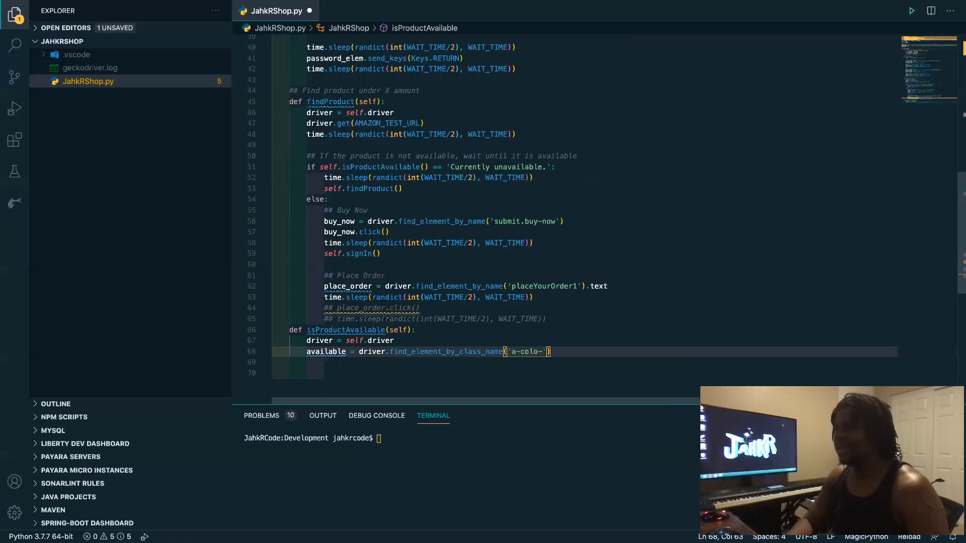
type("r")
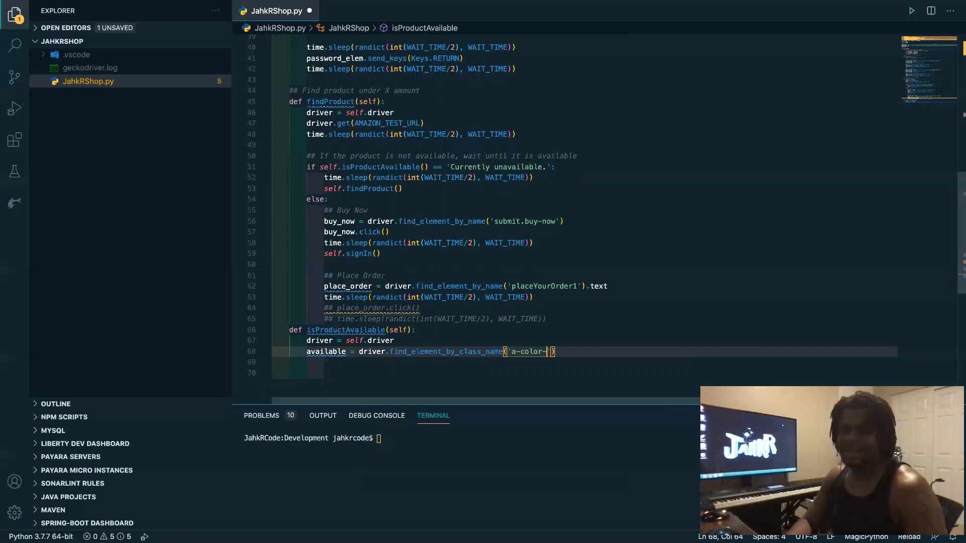
type("price")
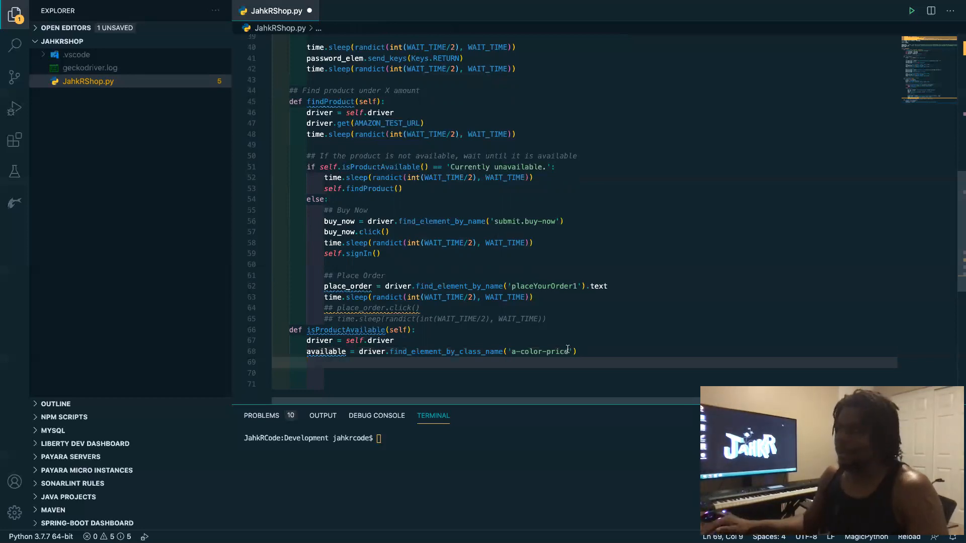
type(".tex")
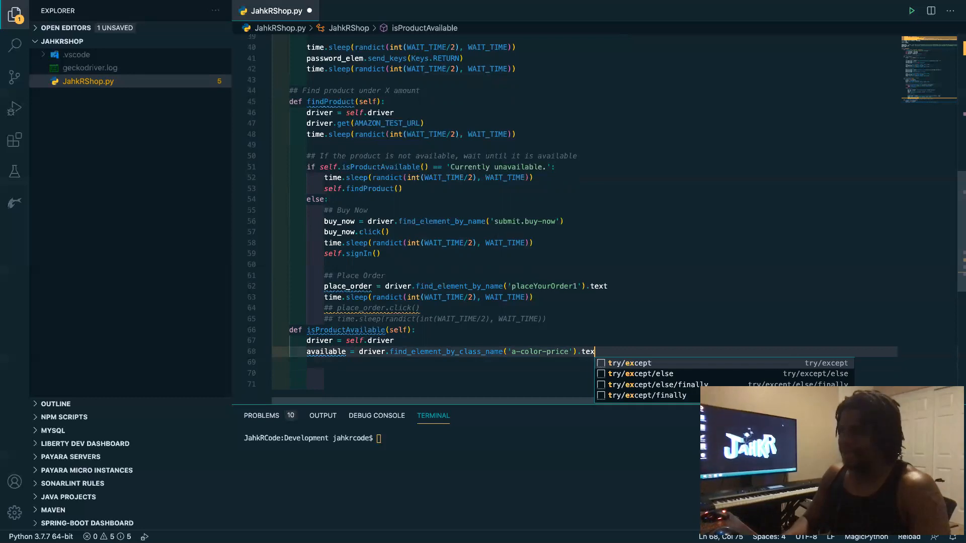
type("t")
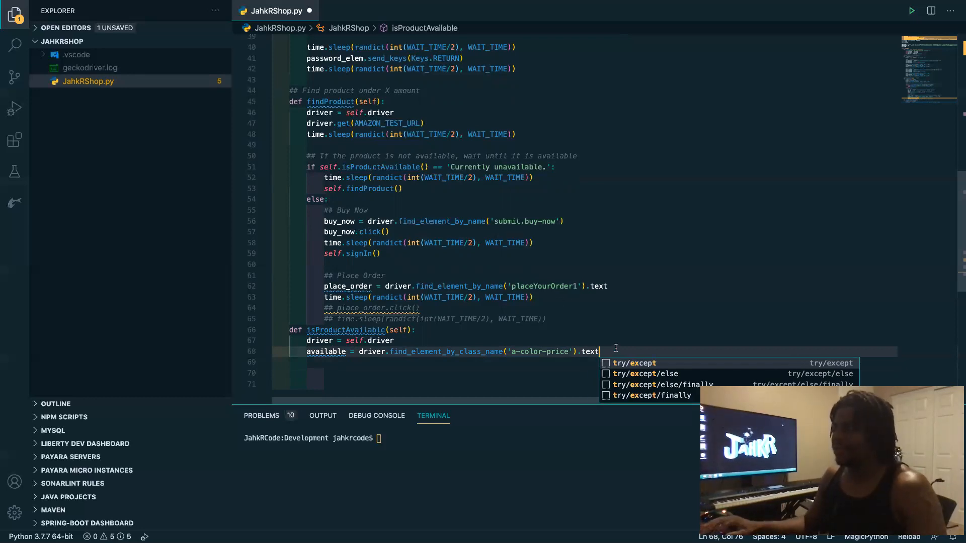
Begin an 'if available ==' comparison on the next line
key("Escape")
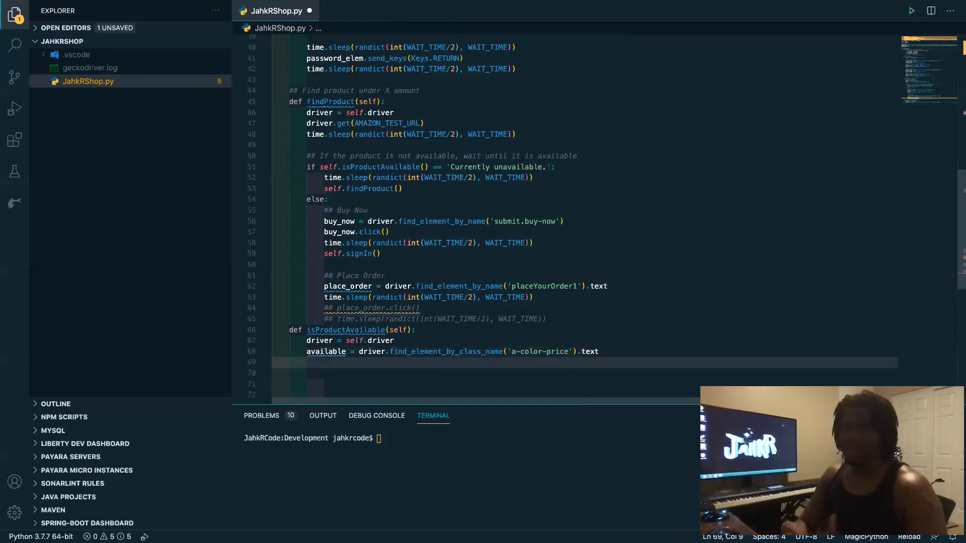
type("if")
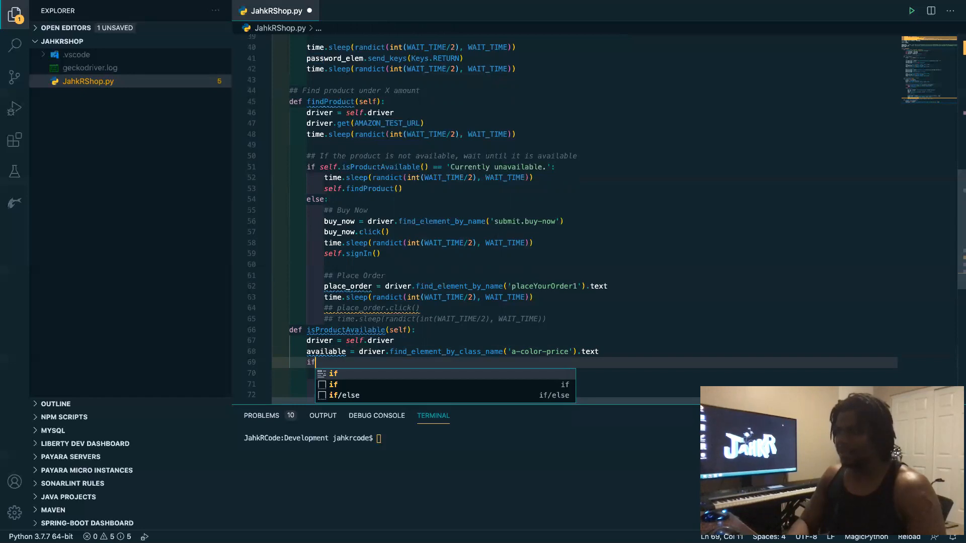
type("availab")
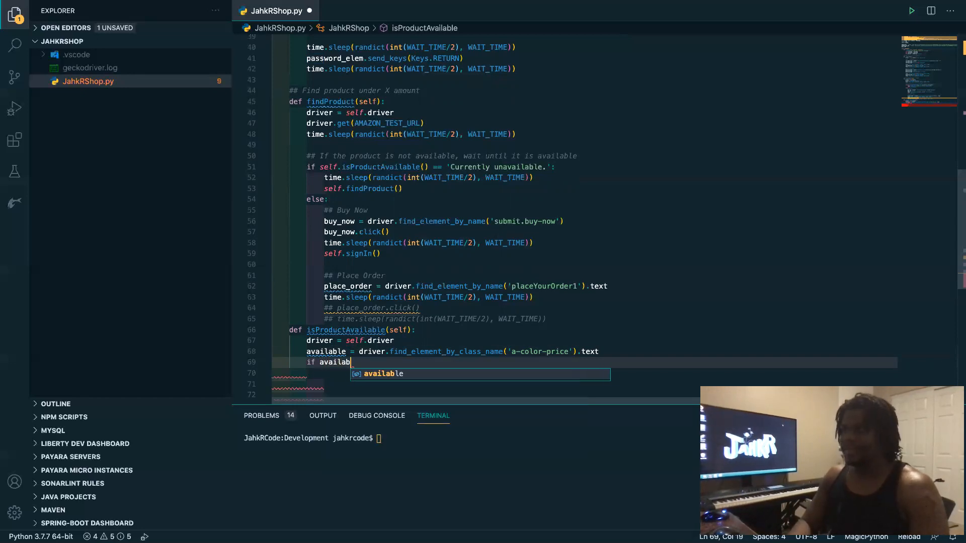
type("le ==")
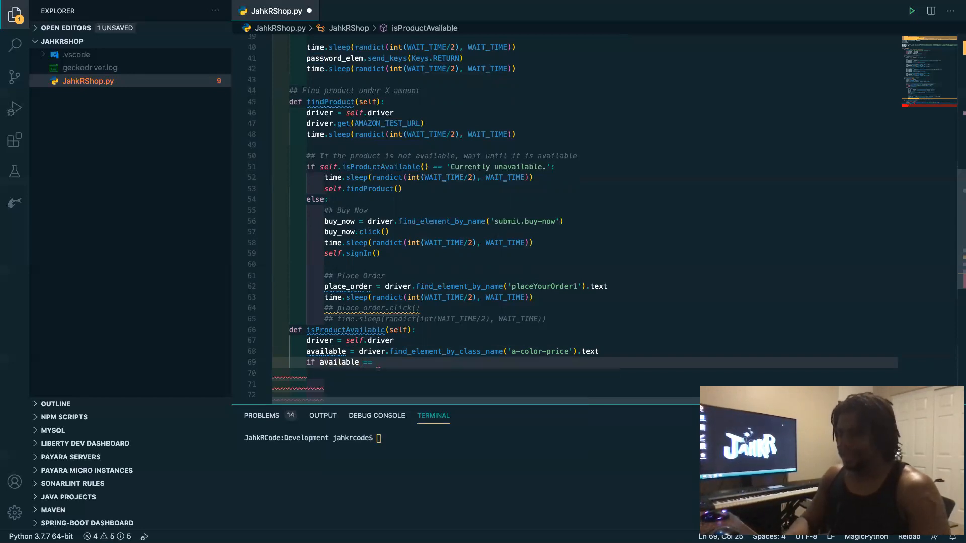